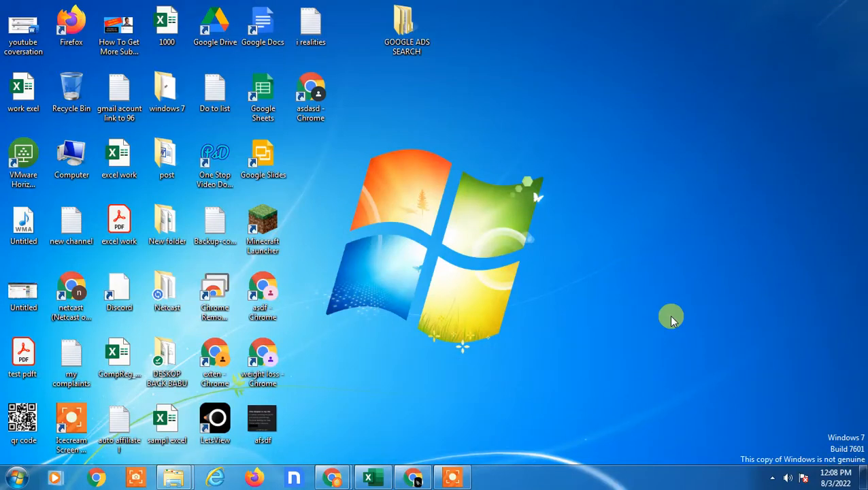
mouse_move(300, 247)
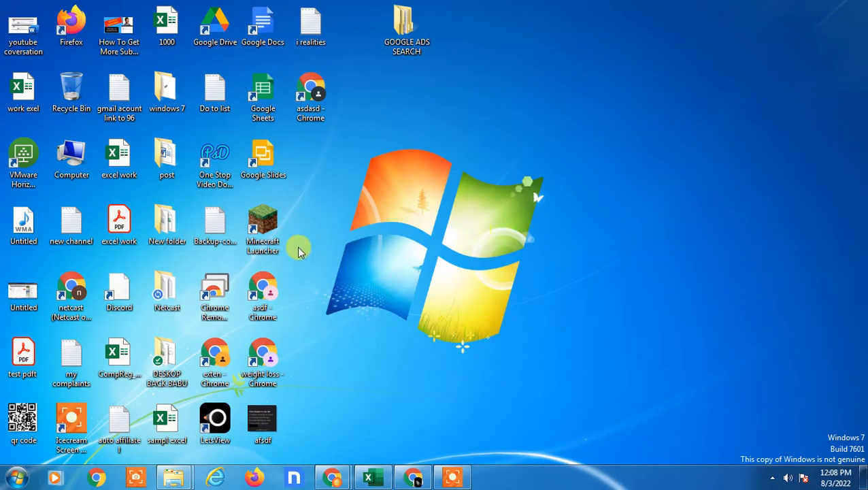
Launch Google Drive from app search and open its navigation drawer showing 390.3 MB used.
right_click(608, 327)
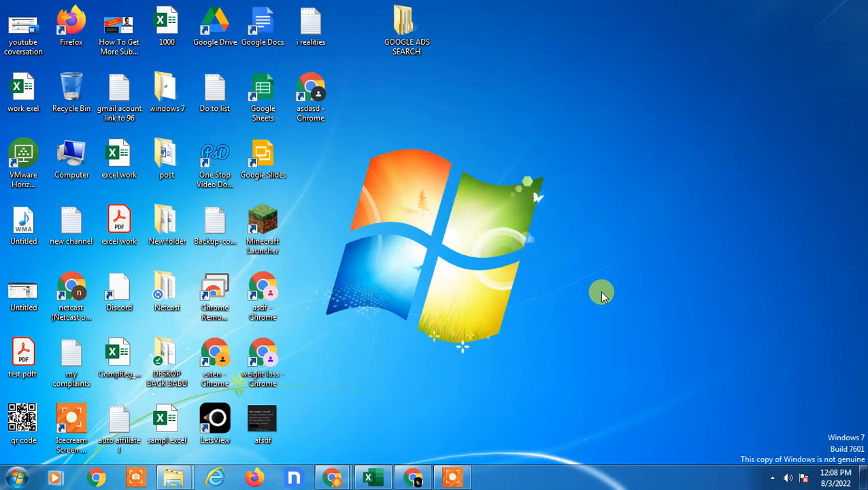
mouse_move(604, 250)
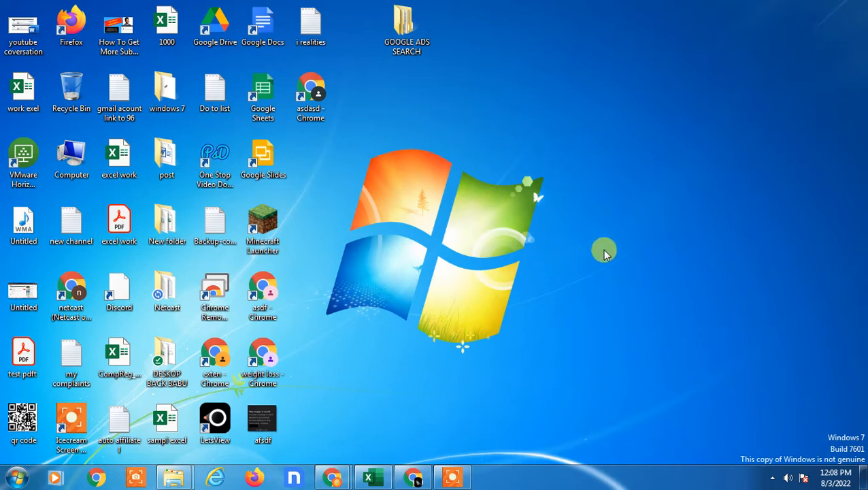
mouse_move(660, 162)
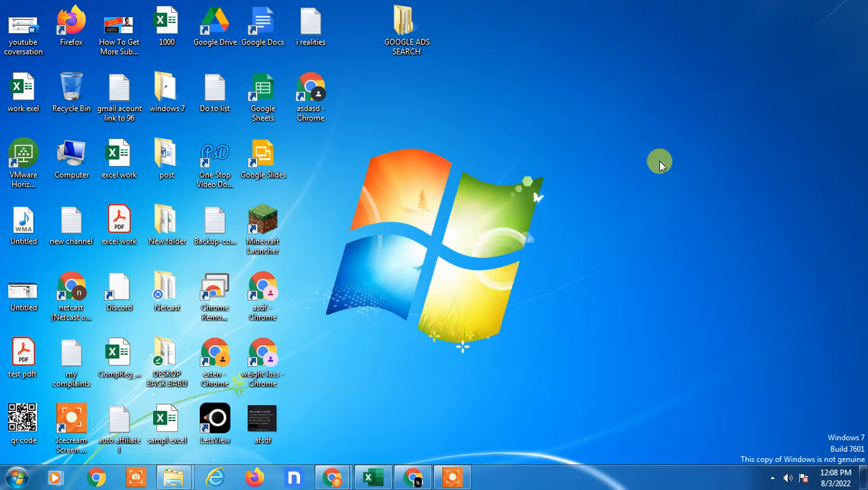
mouse_move(472, 442)
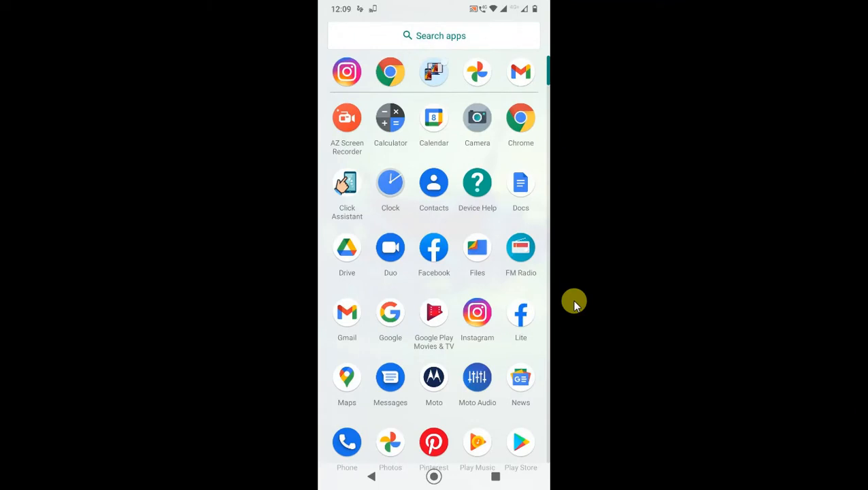
left_click(434, 36)
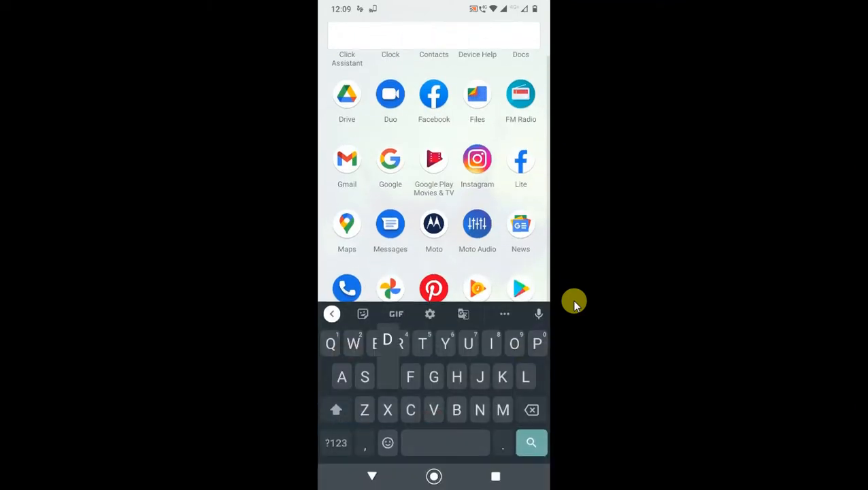
left_click(347, 94)
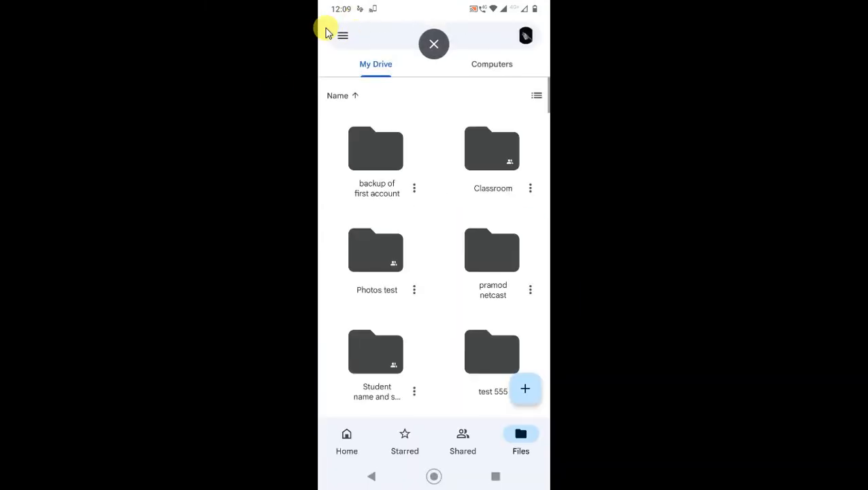
left_click(343, 35)
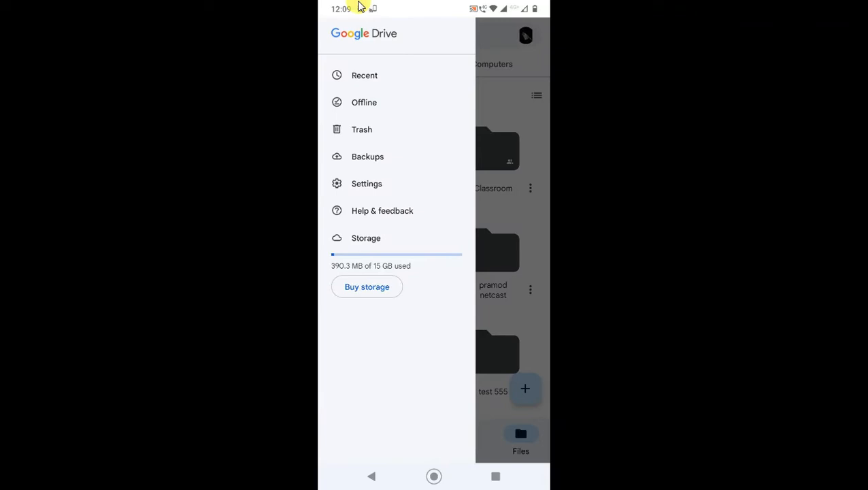
mouse_move(427, 283)
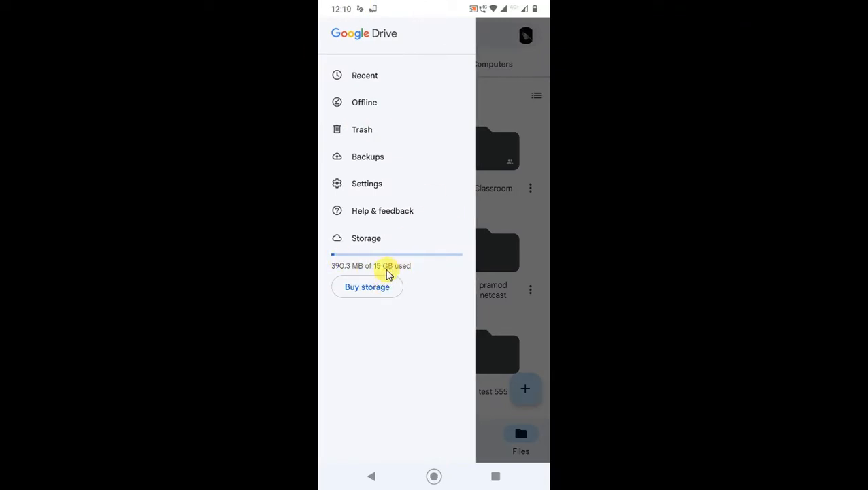
mouse_move(405, 271)
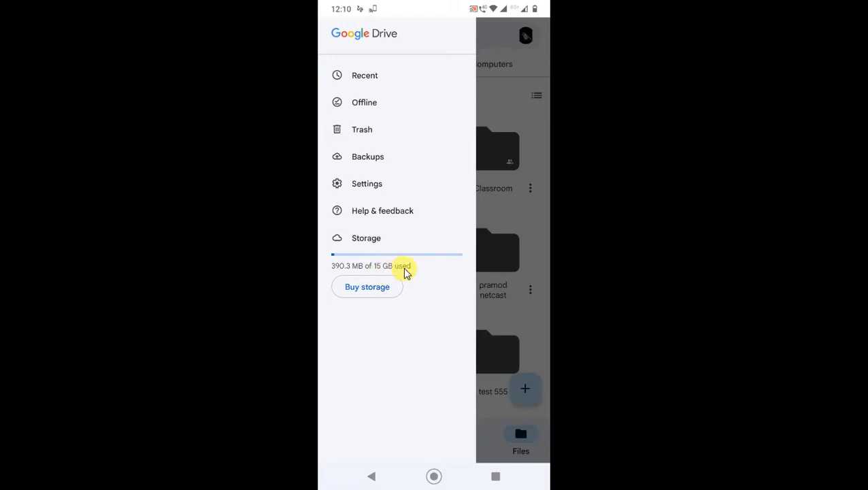
mouse_move(420, 258)
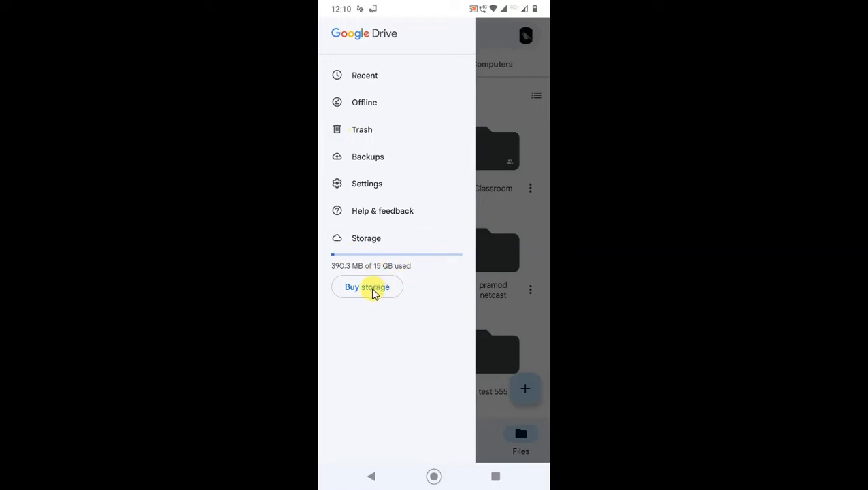
mouse_move(390, 182)
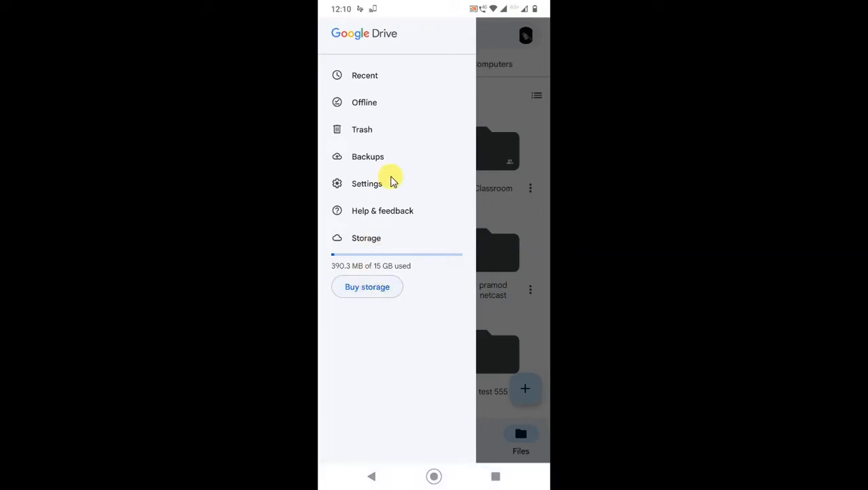
Browse Drive's Storage page: Drive 0.24 GB, Gmail 0.08 GB, Photos 0.04 GB, plus Google One plans.
left_click(366, 183)
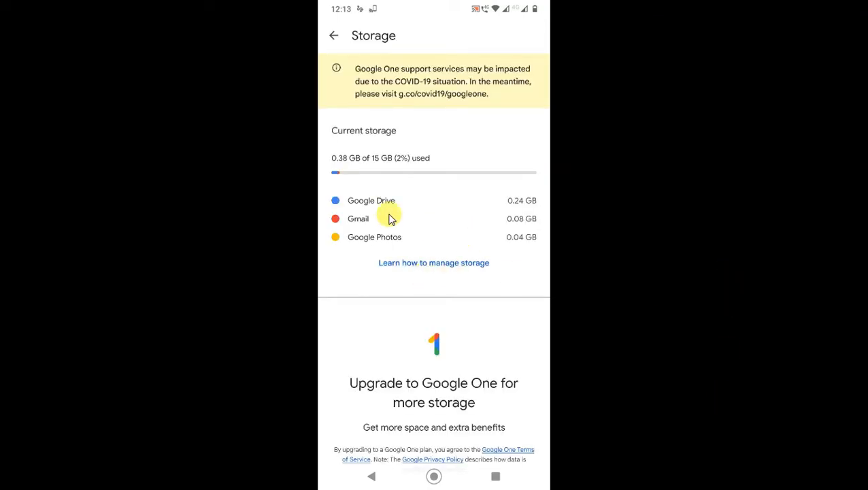
mouse_move(383, 166)
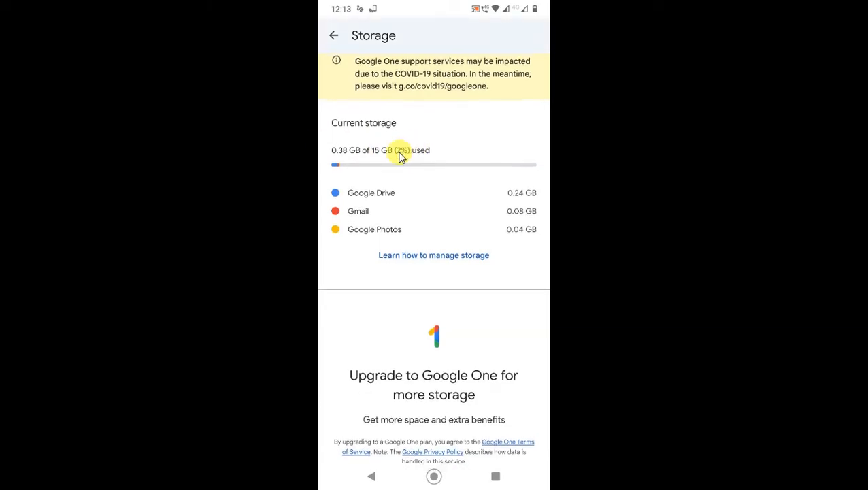
mouse_move(343, 157)
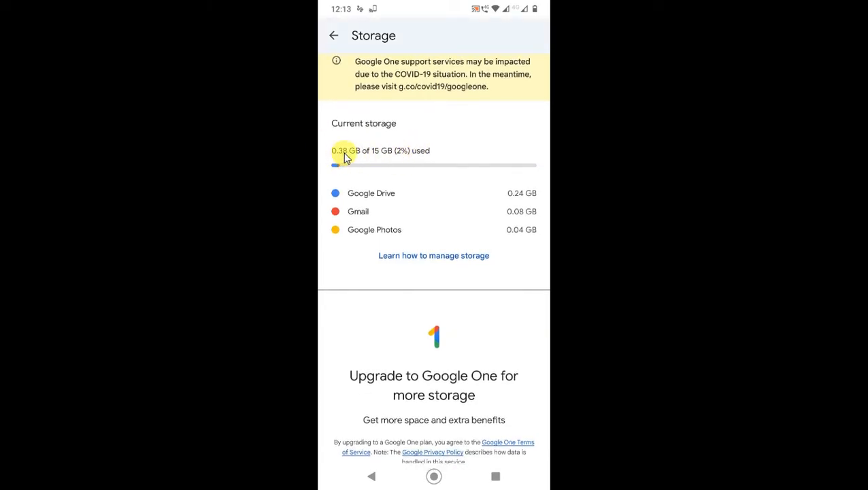
mouse_move(510, 201)
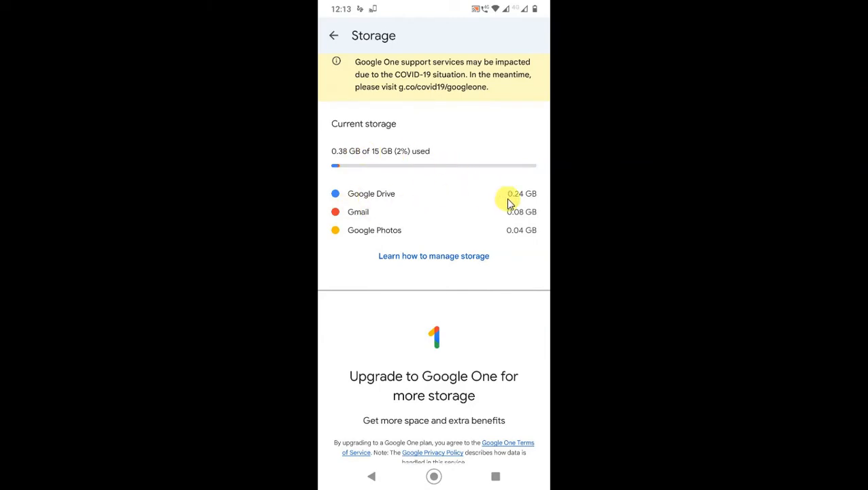
mouse_move(544, 211)
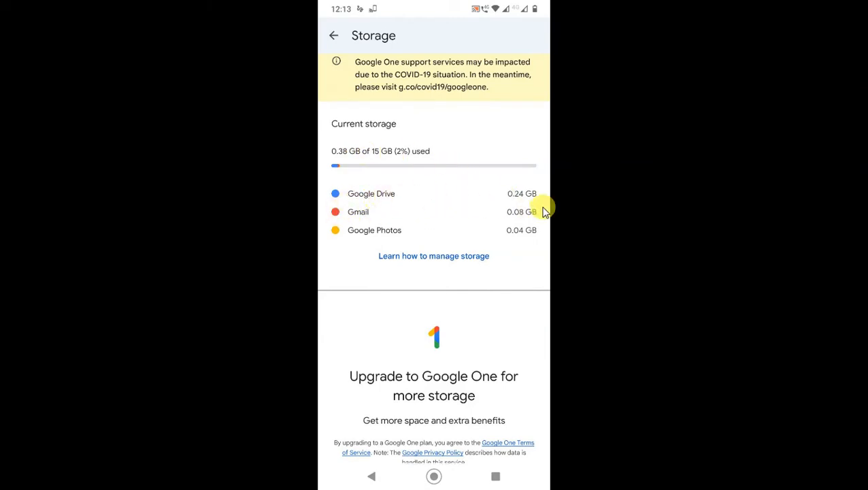
mouse_move(401, 218)
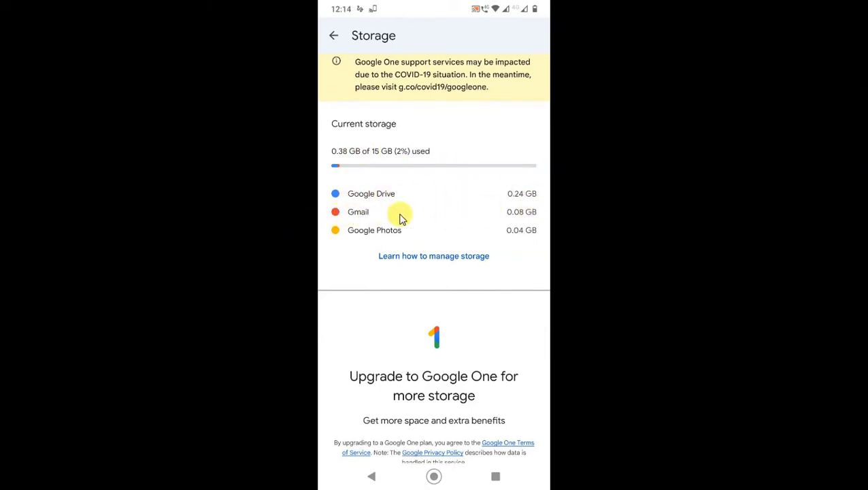
mouse_move(532, 232)
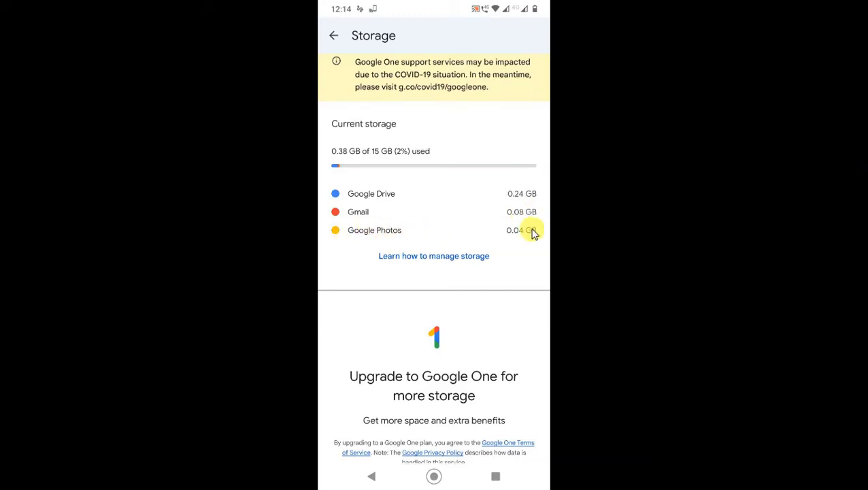
mouse_move(456, 256)
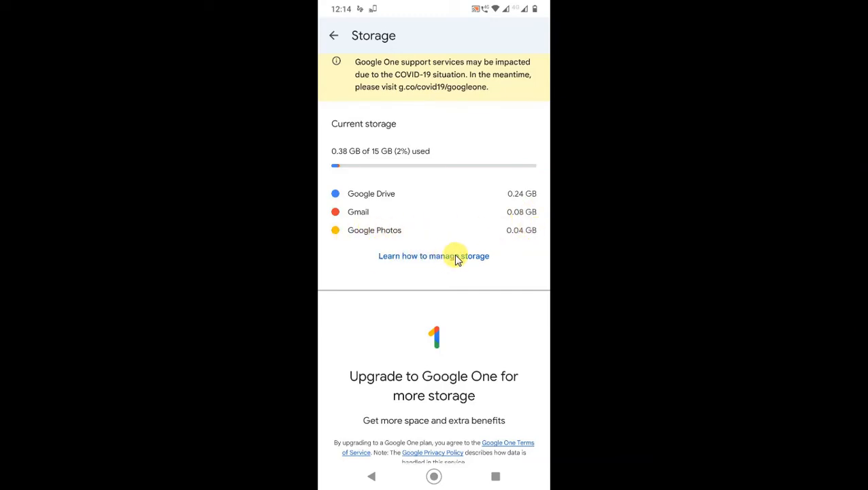
scroll("up", 3)
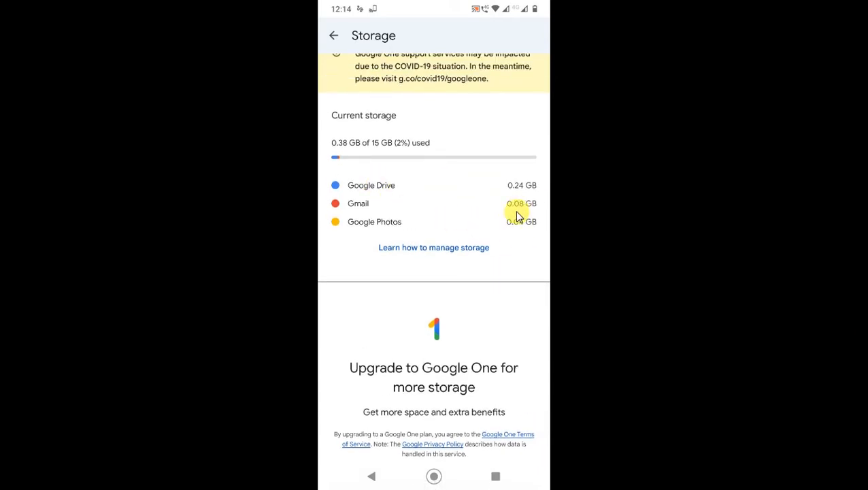
mouse_move(389, 189)
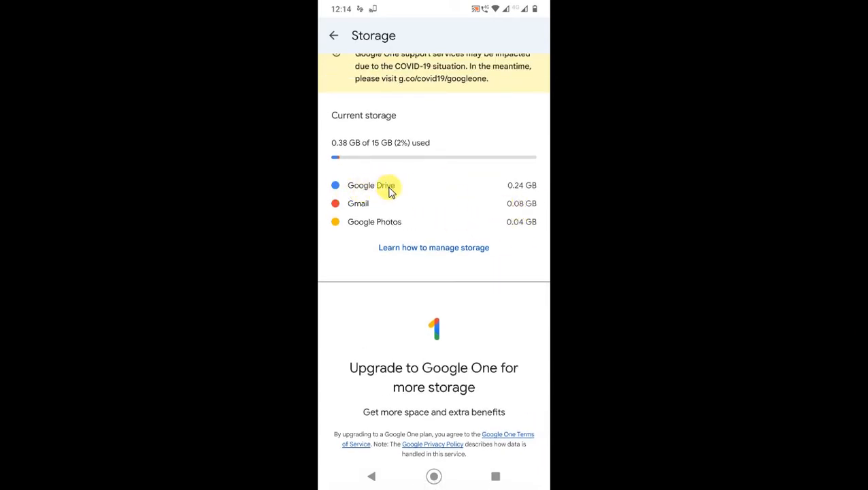
mouse_move(378, 194)
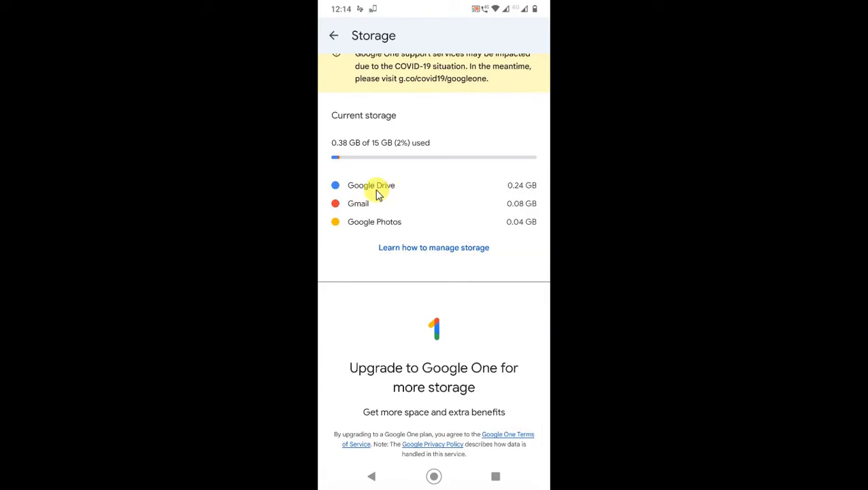
mouse_move(434, 247)
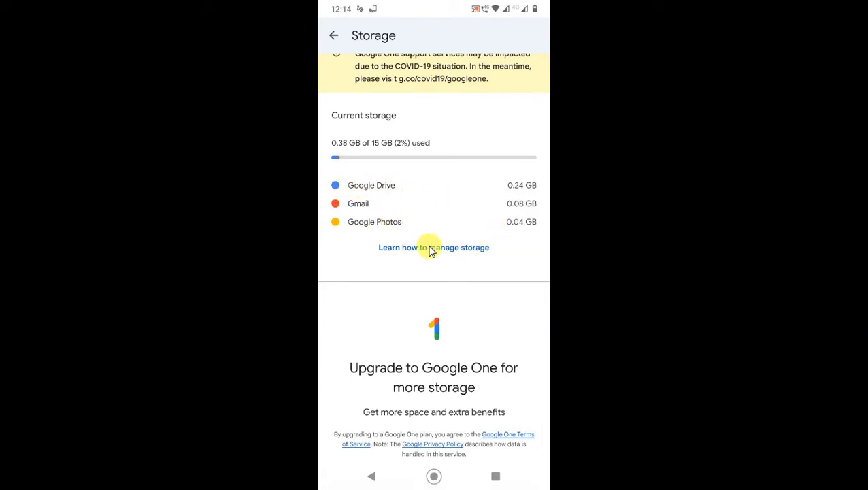
mouse_move(453, 253)
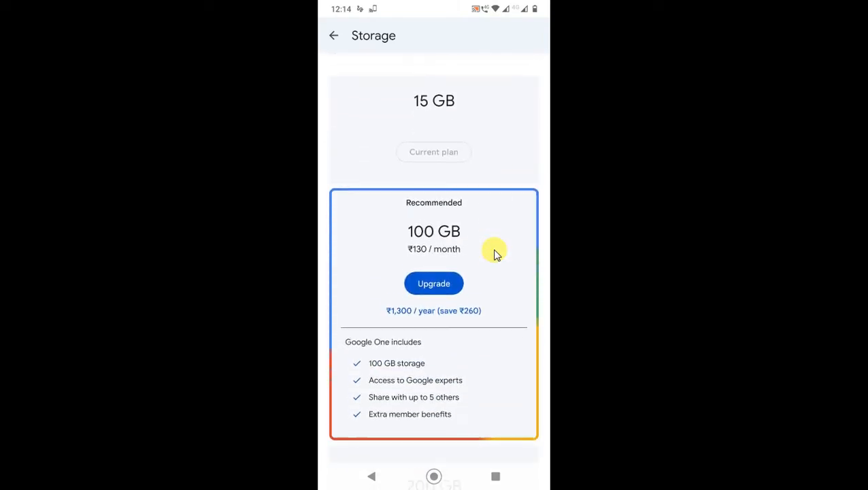
scroll("down", 3)
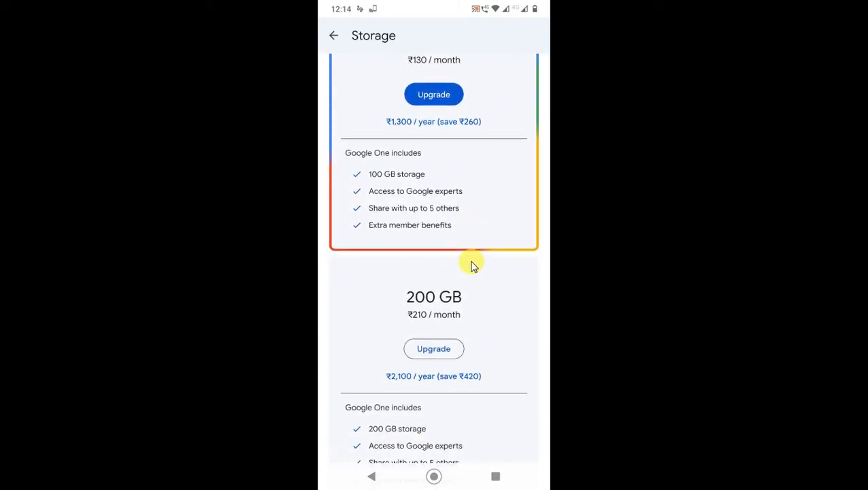
scroll("down", 3)
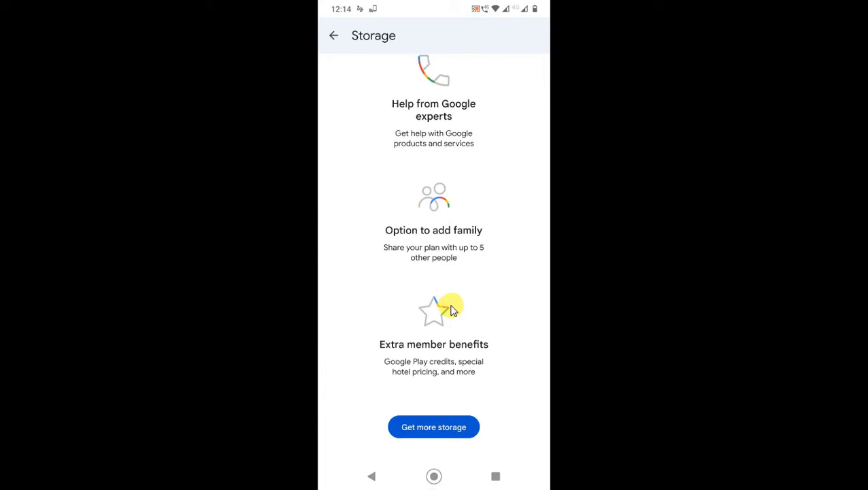
scroll("up", 3)
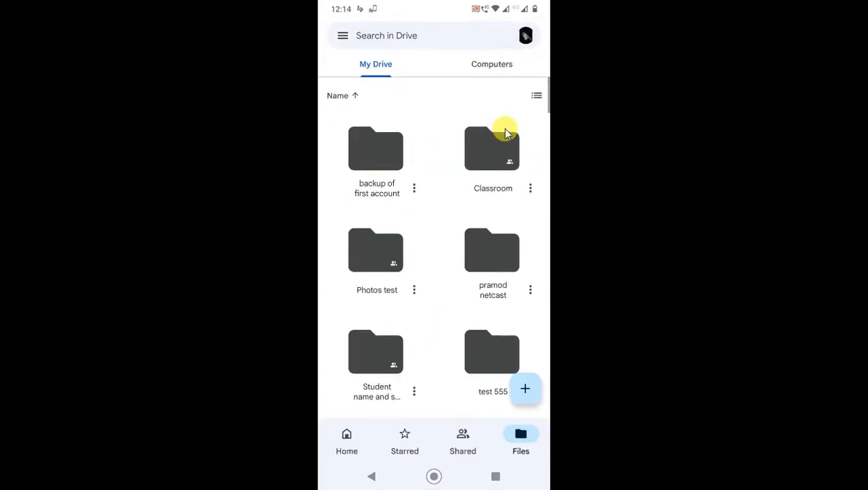
mouse_move(492, 258)
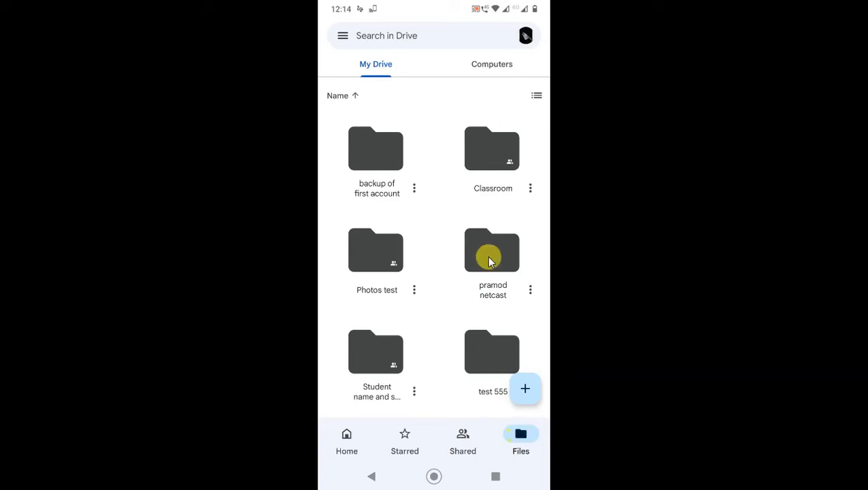
Remove 'Copy of Animated Family Tree by Slidesgo' to the trash and return to the folder list.
left_click(491, 249)
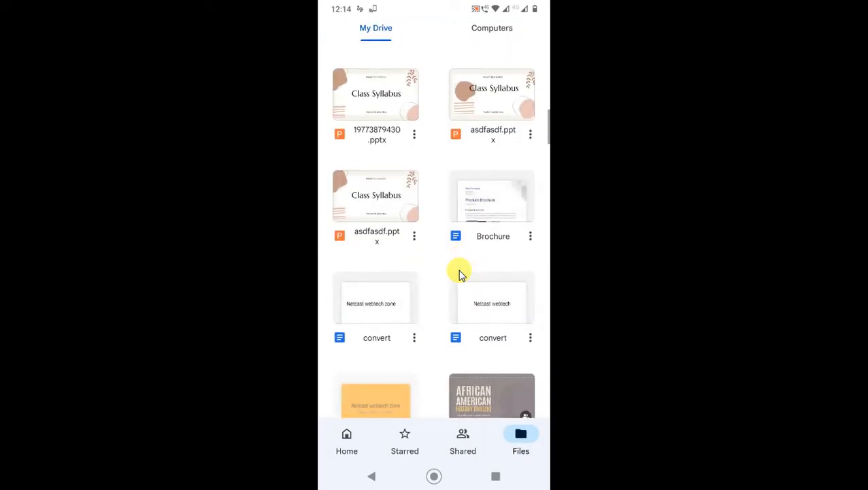
scroll("down", 3)
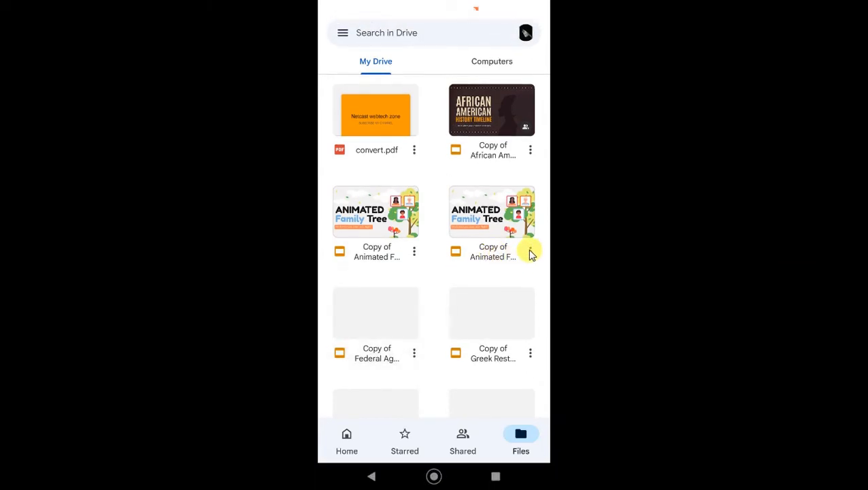
left_click(491, 211)
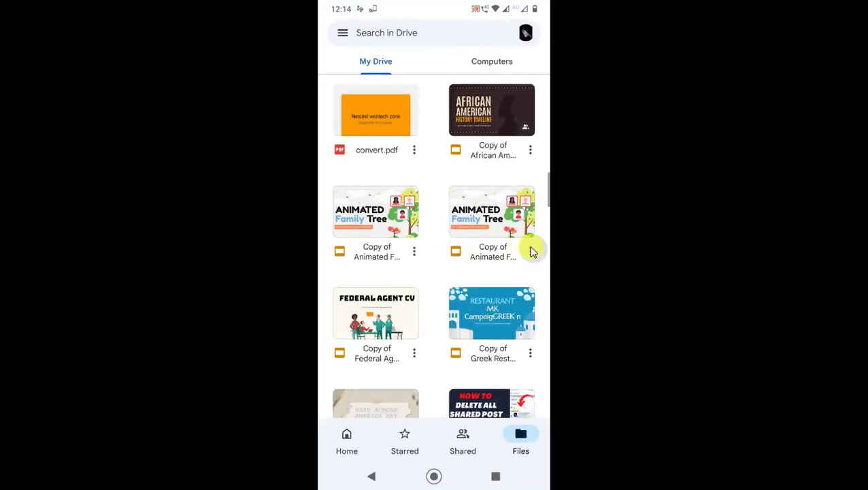
left_click(530, 250)
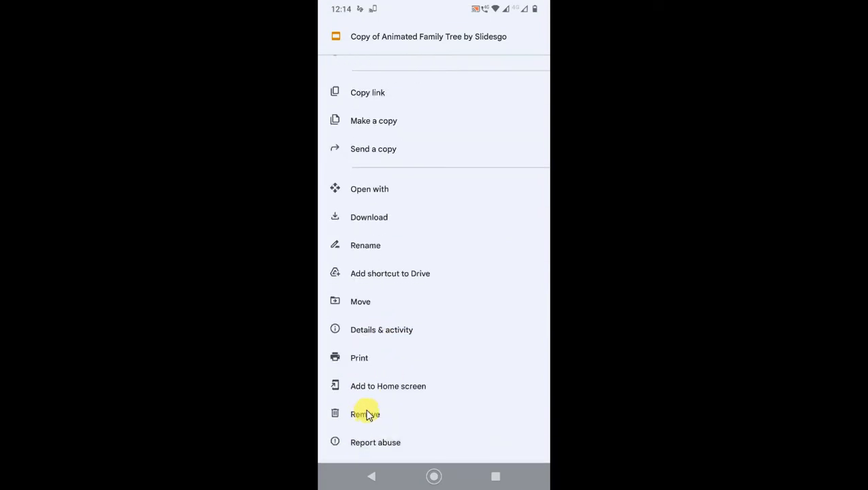
left_click(366, 413)
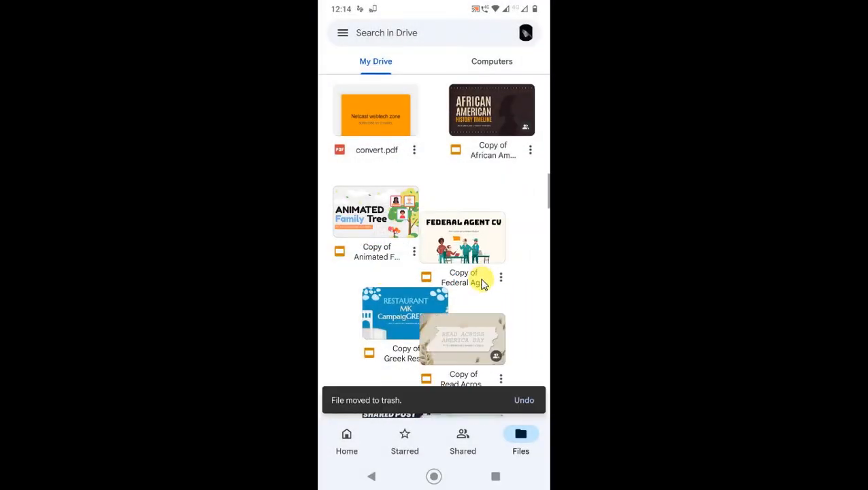
scroll("up", 3)
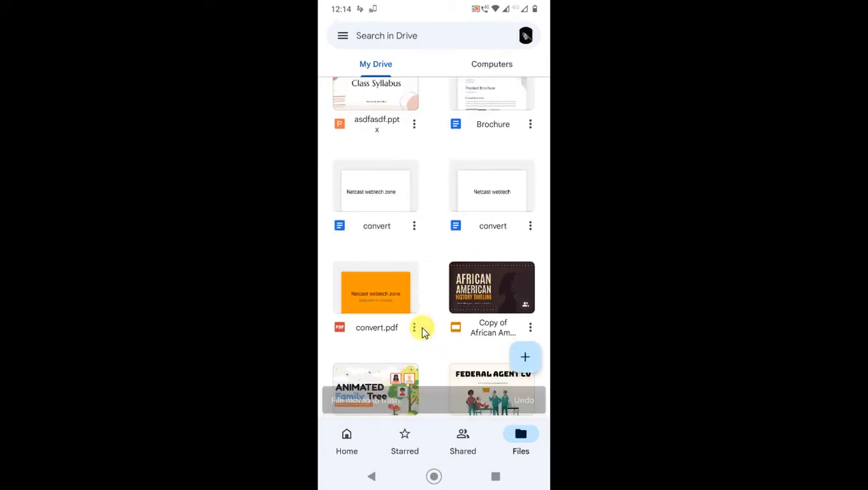
mouse_move(471, 204)
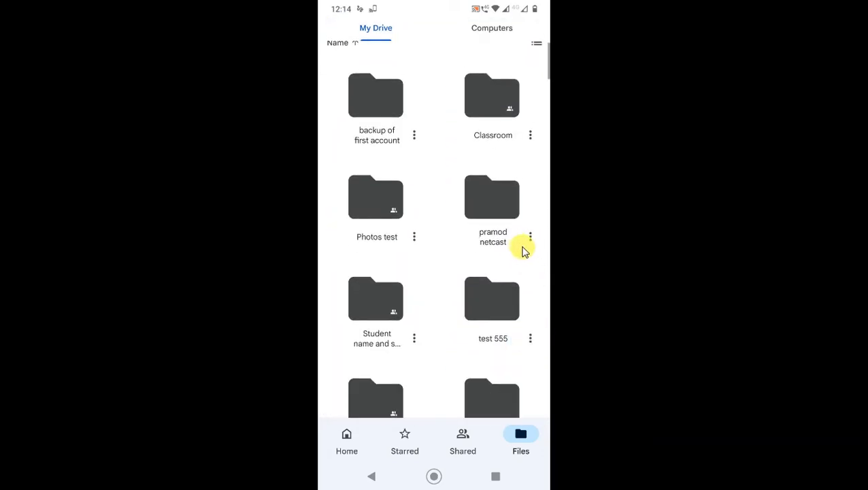
left_click(530, 236)
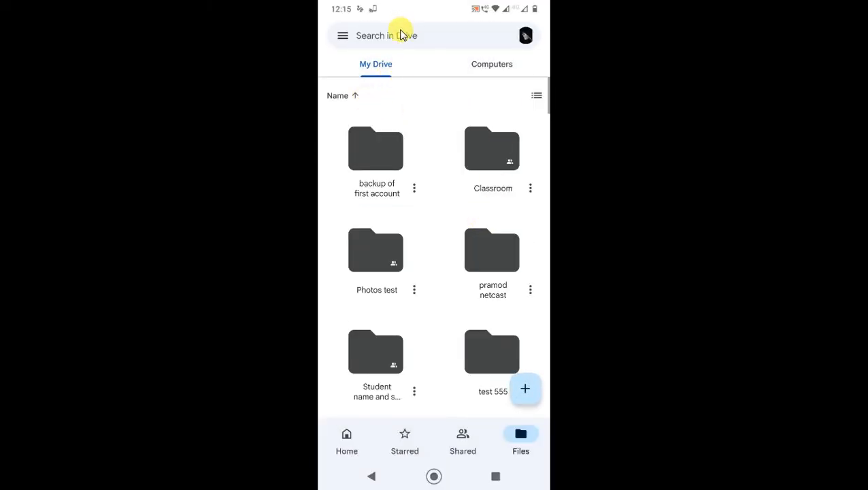
left_click(386, 36)
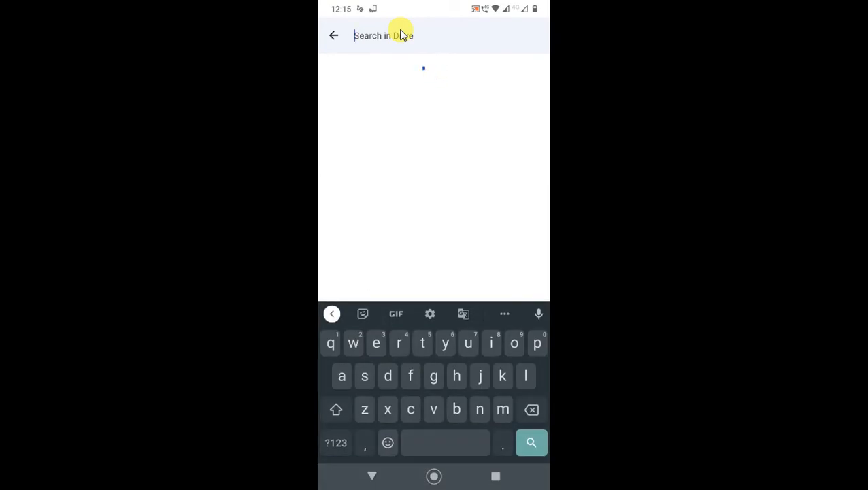
type("larg")
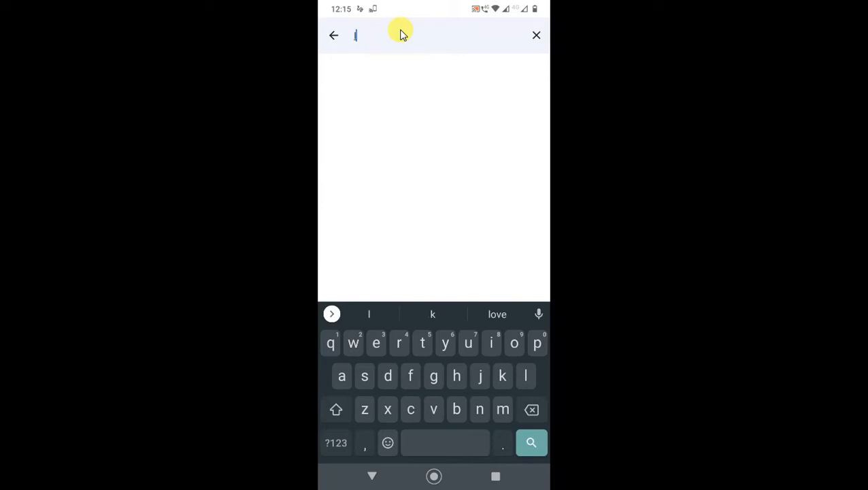
type("arge")
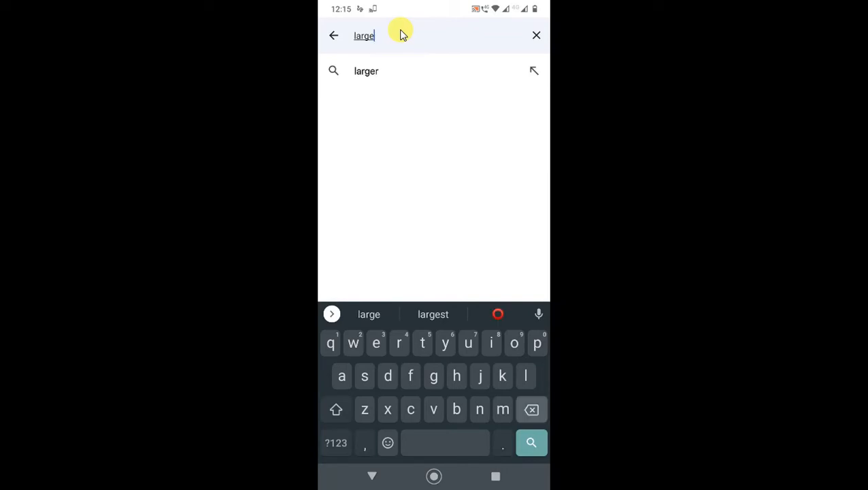
left_click(536, 35)
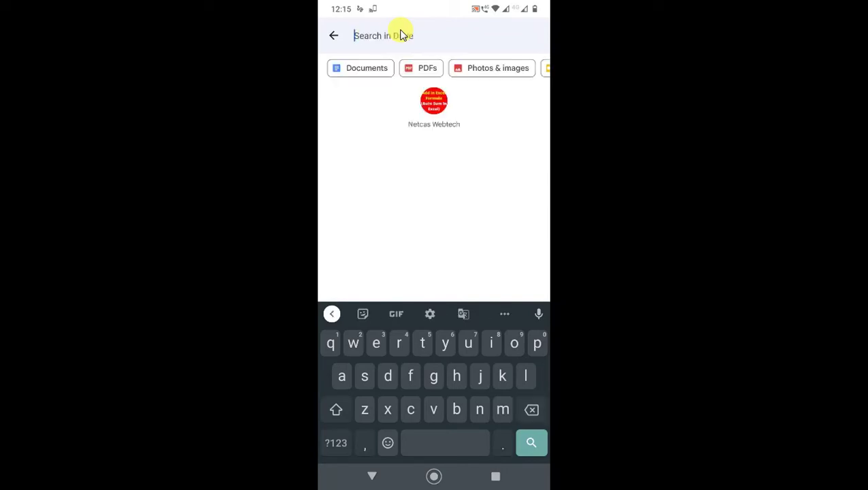
left_click(334, 35)
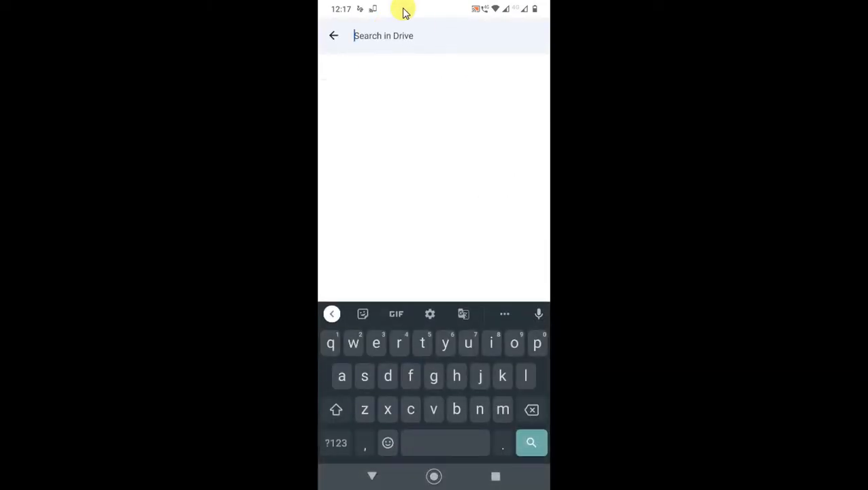
left_click(383, 36)
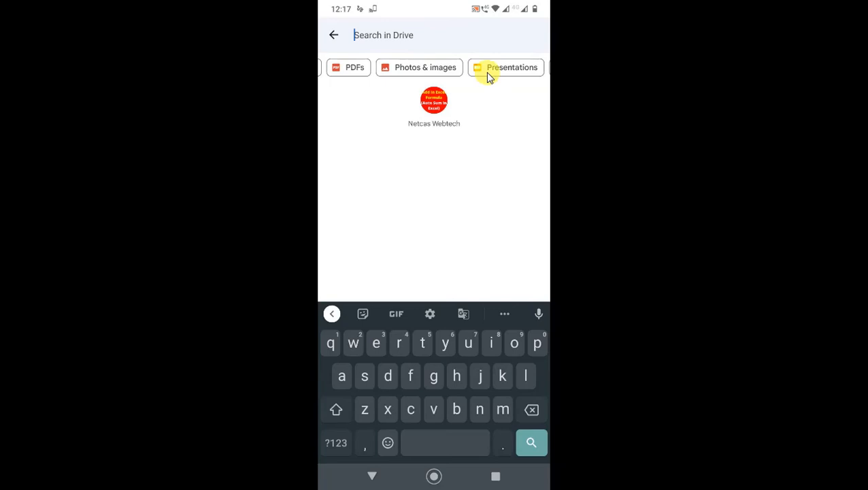
scroll("left", 3)
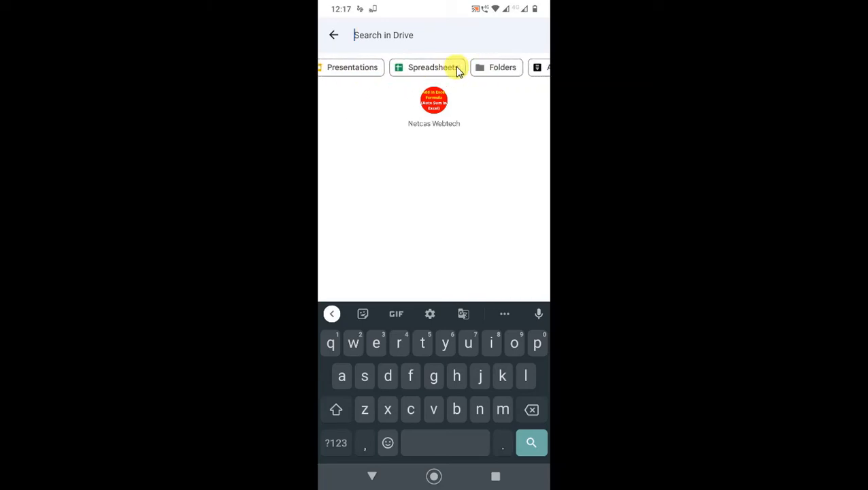
scroll("left", 3)
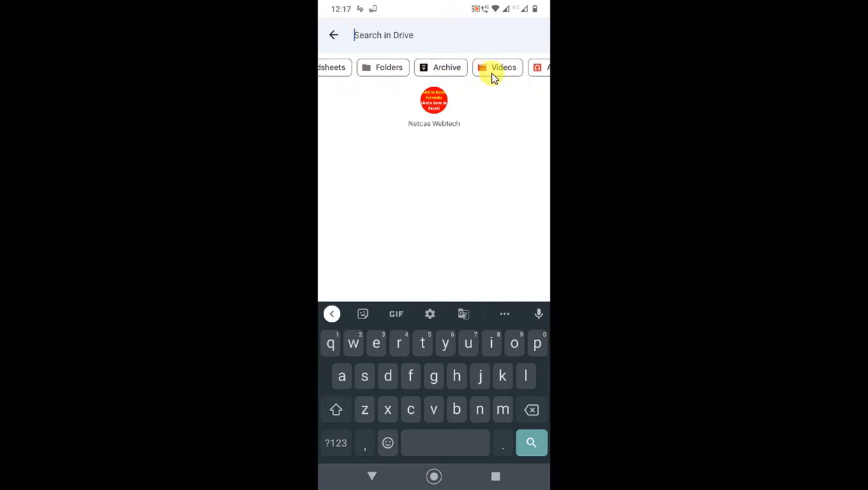
scroll("left", 3)
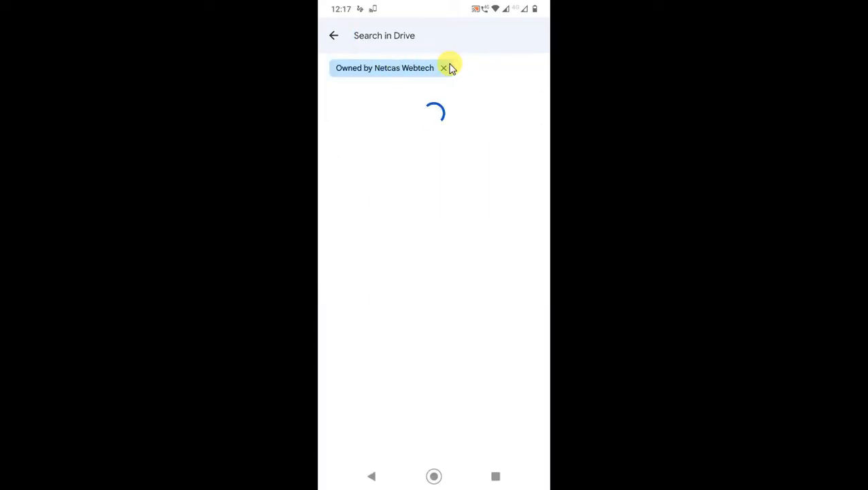
left_click(444, 68)
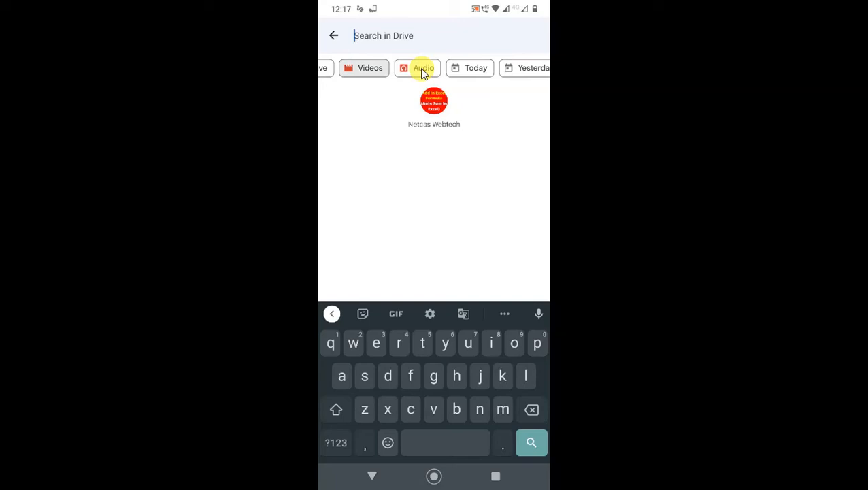
left_click(370, 67)
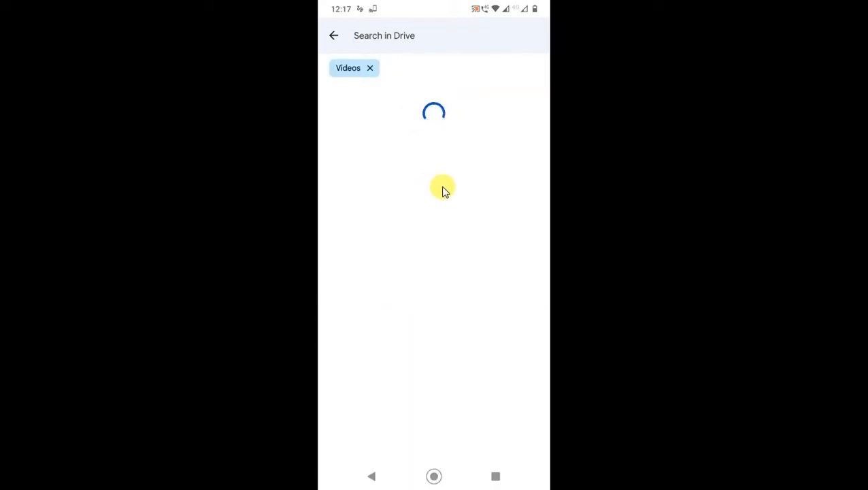
mouse_move(418, 242)
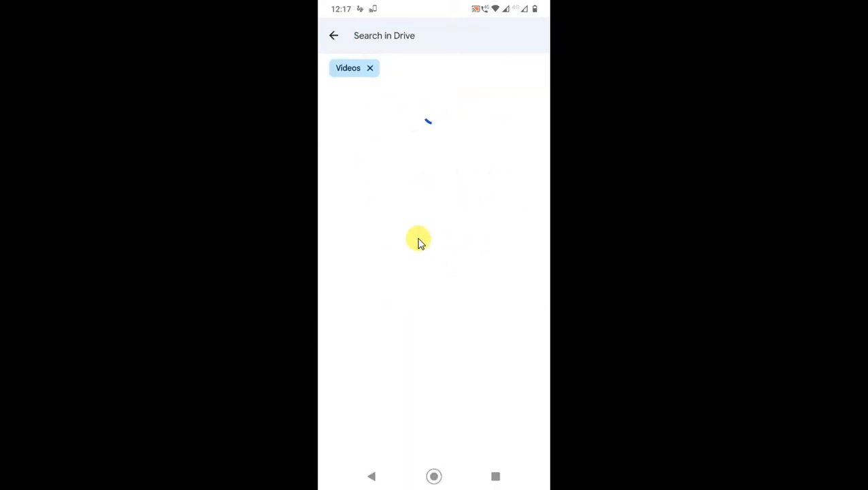
mouse_move(389, 91)
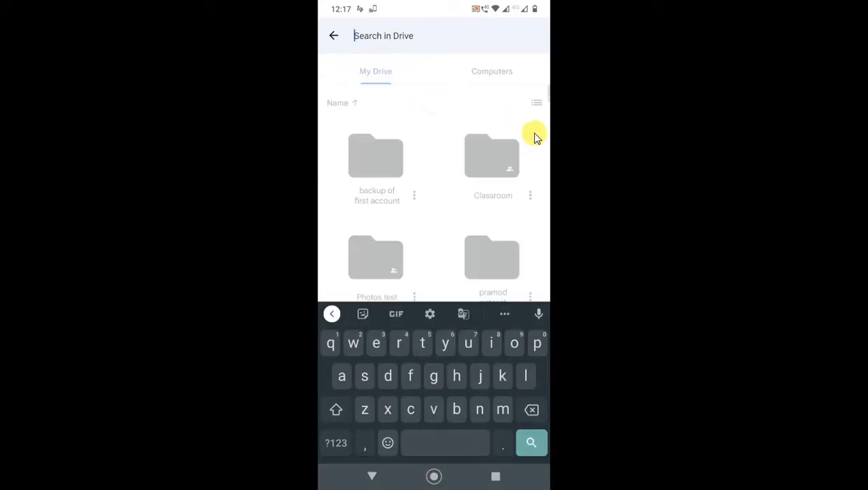
Leave search and go to Drive's Trash through the navigation drawer.
left_click(334, 35)
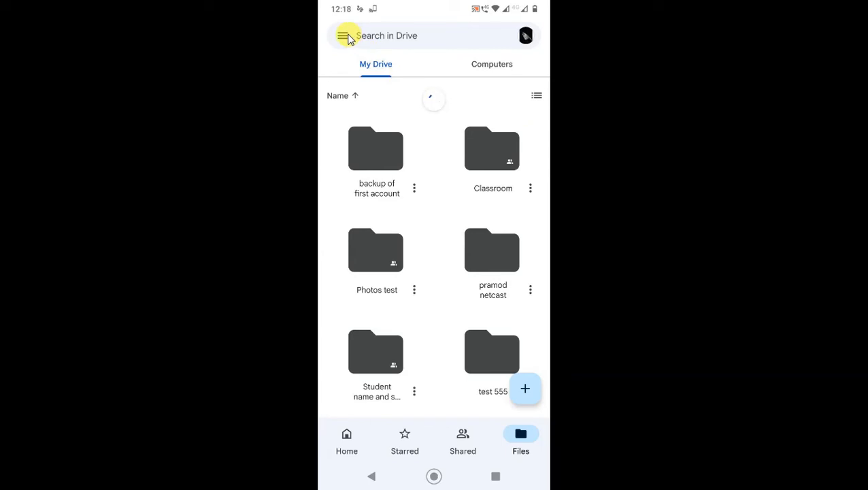
left_click(343, 36)
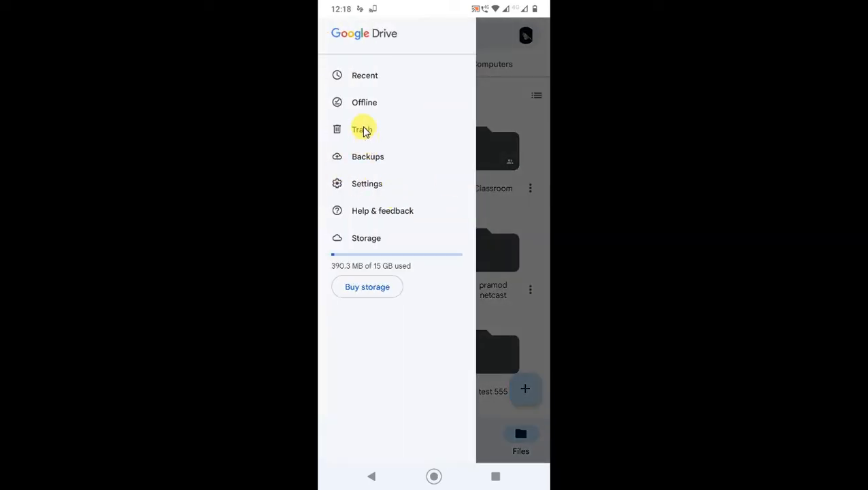
left_click(362, 129)
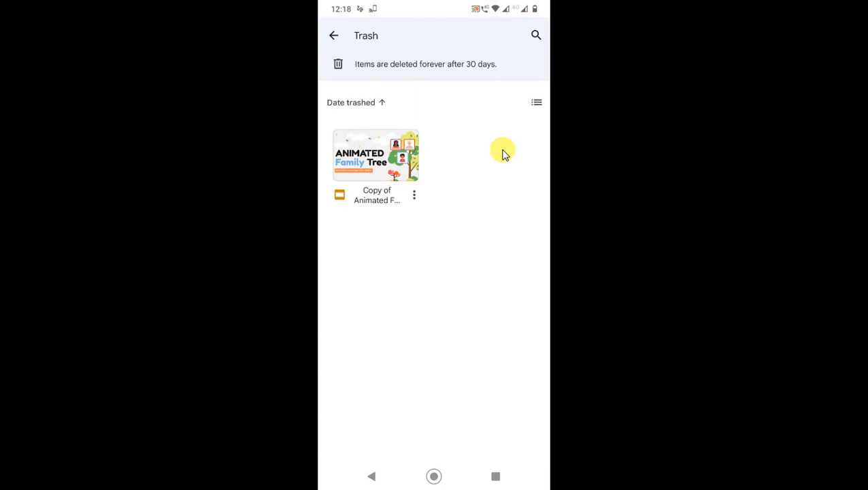
mouse_move(404, 72)
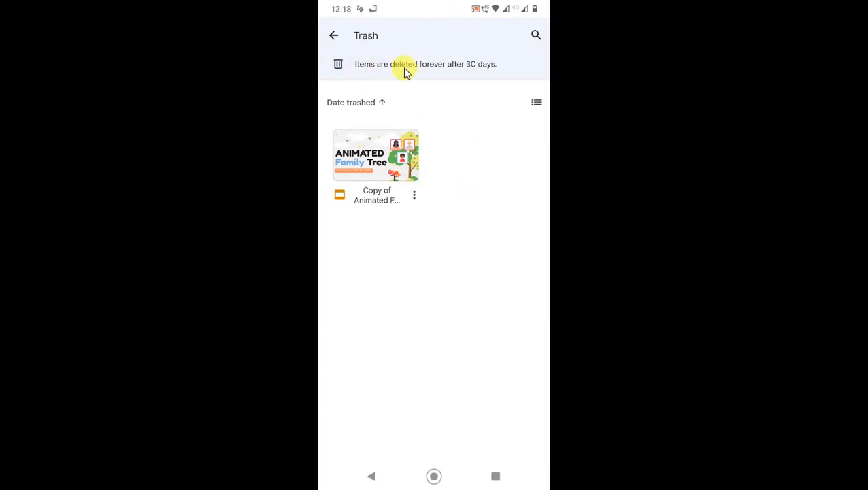
mouse_move(498, 68)
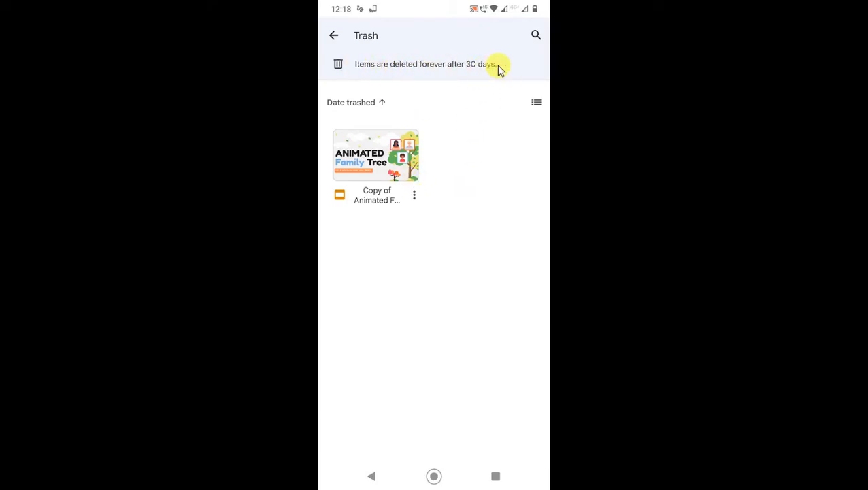
mouse_move(420, 203)
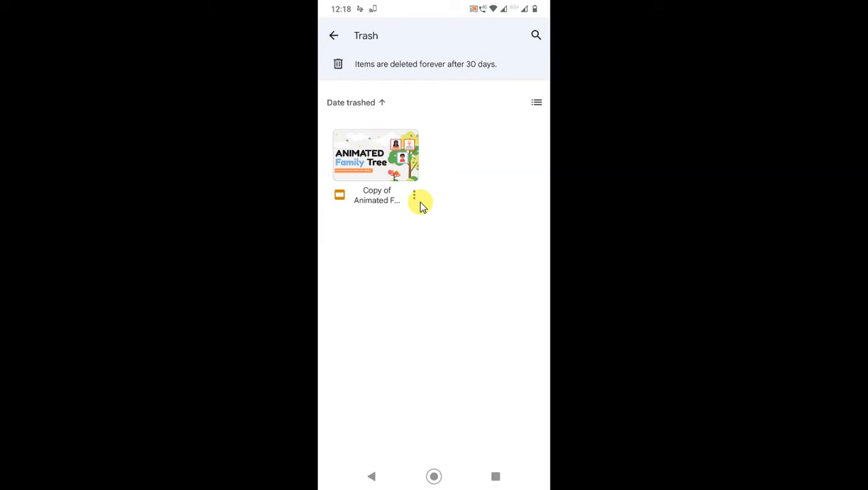
mouse_move(407, 210)
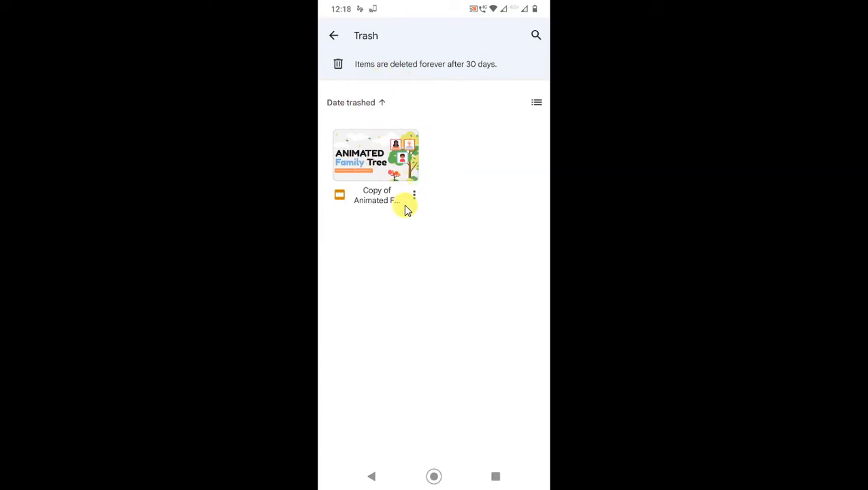
mouse_move(419, 216)
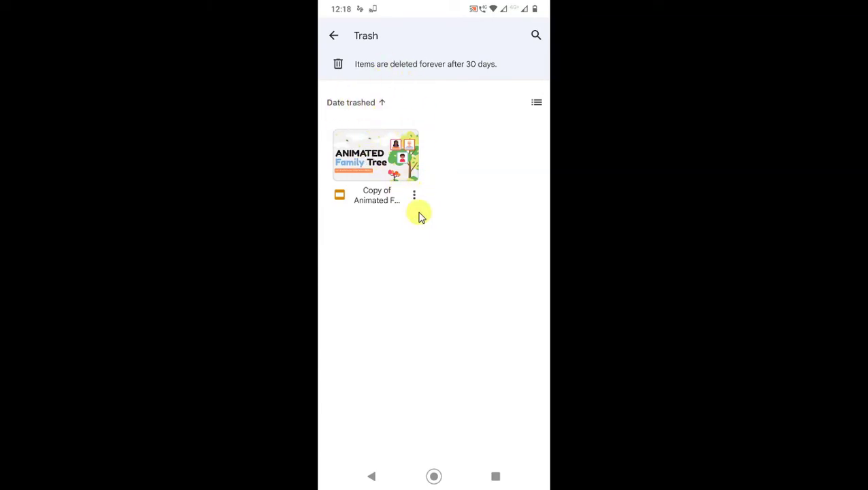
Delete the trashed Animated Family Tree copy forever and return to My Drive.
left_click(413, 194)
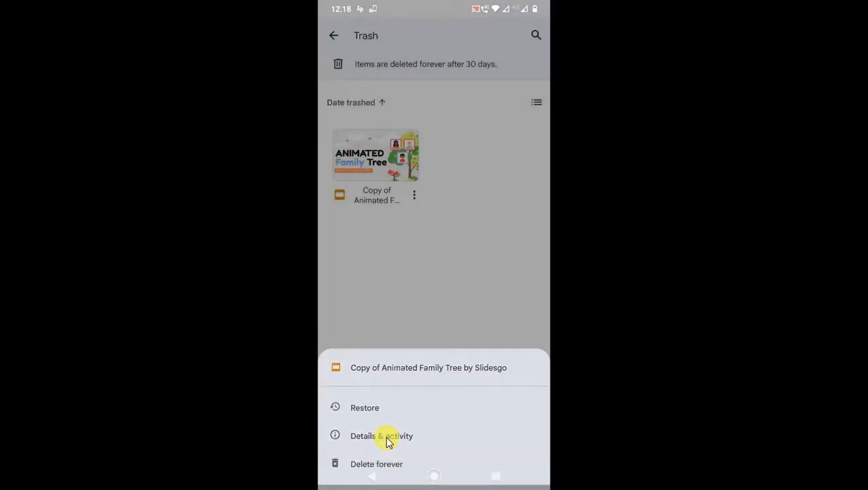
left_click(377, 463)
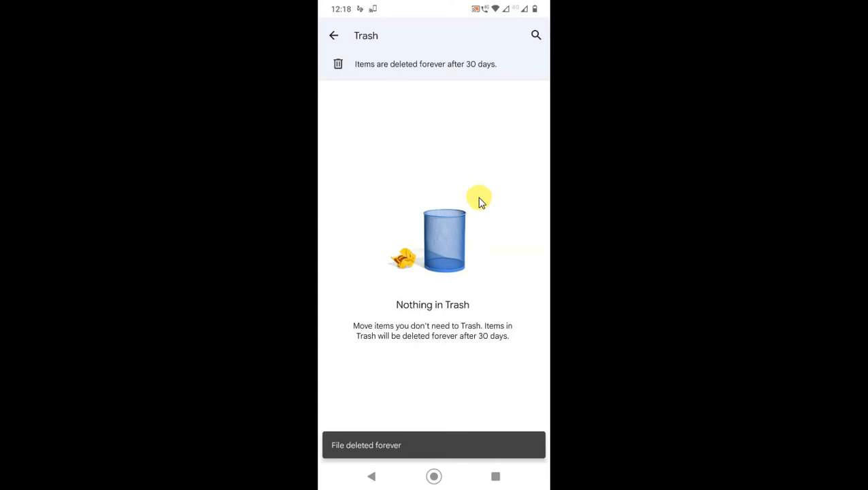
mouse_move(479, 64)
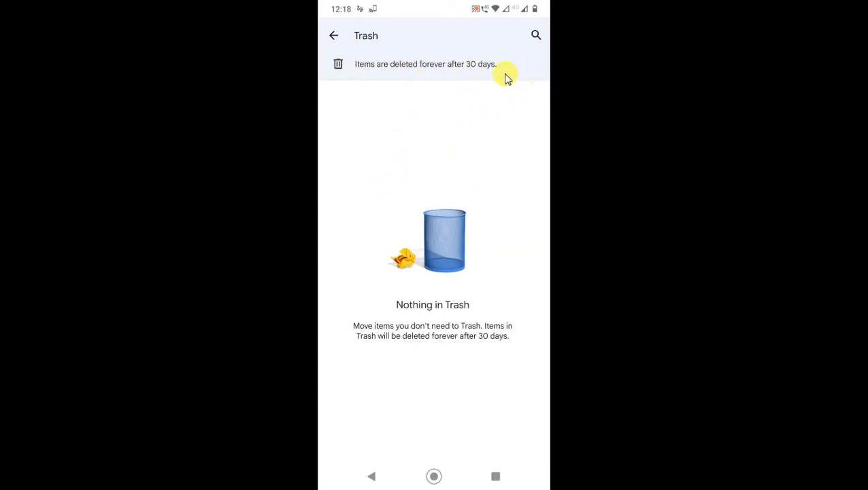
mouse_move(295, 115)
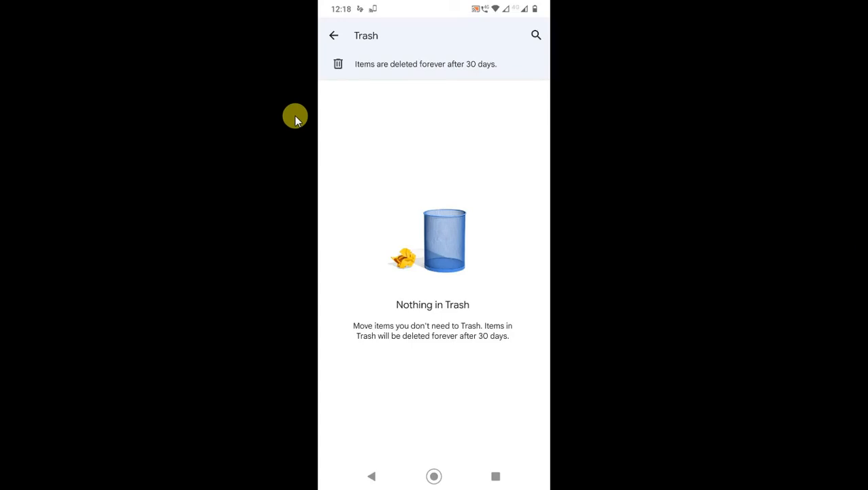
left_click(333, 35)
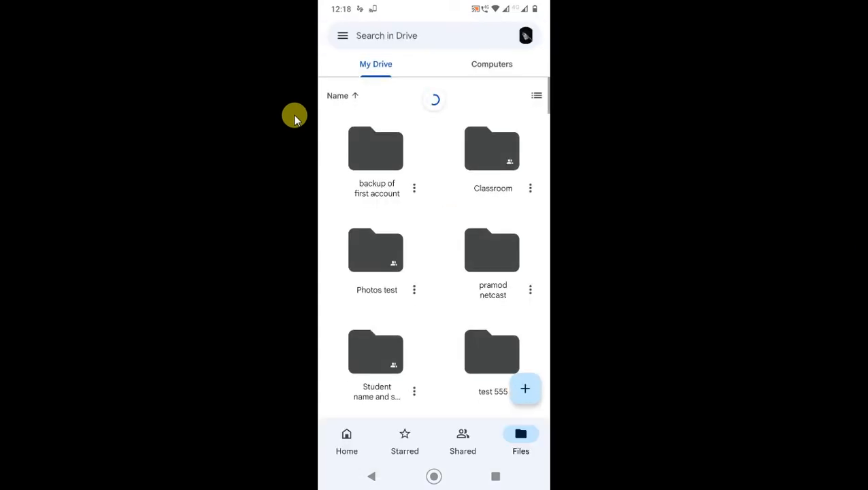
Open Drive's navigation drawer to confirm usage is still 390.3 MB of 15 GB.
left_click(343, 36)
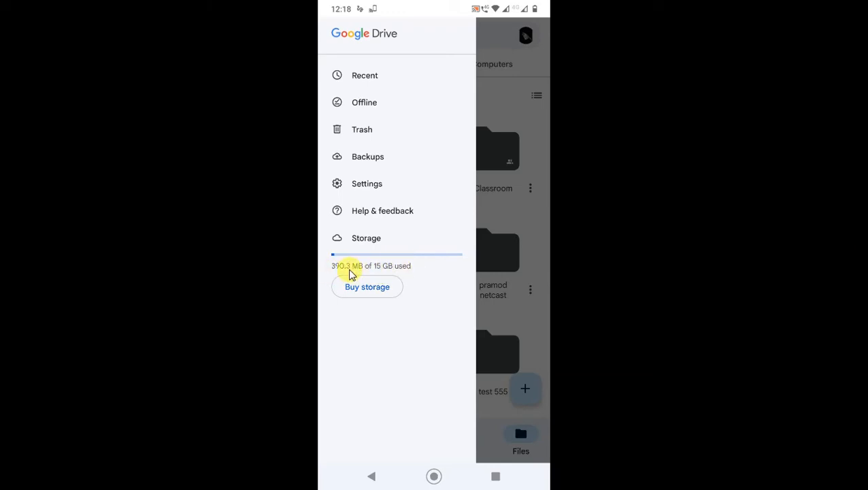
mouse_move(326, 210)
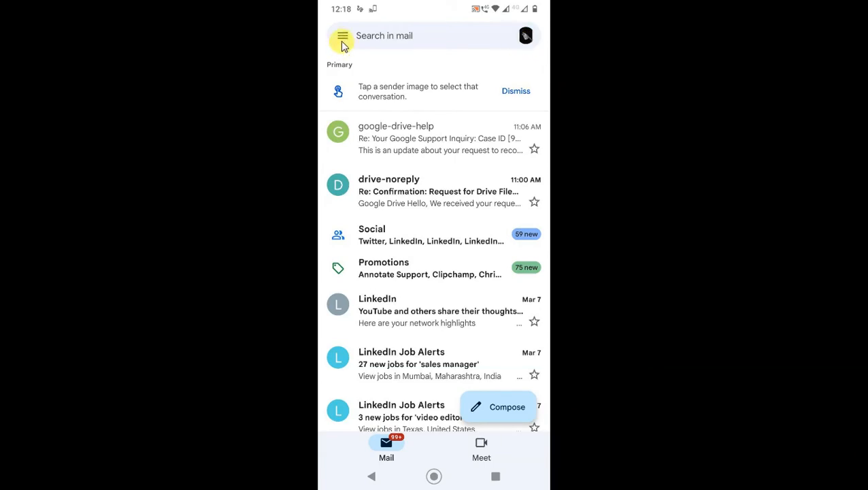
Switch Gmail to the Social category and delete the LinkedIn shared-post email.
left_click(342, 36)
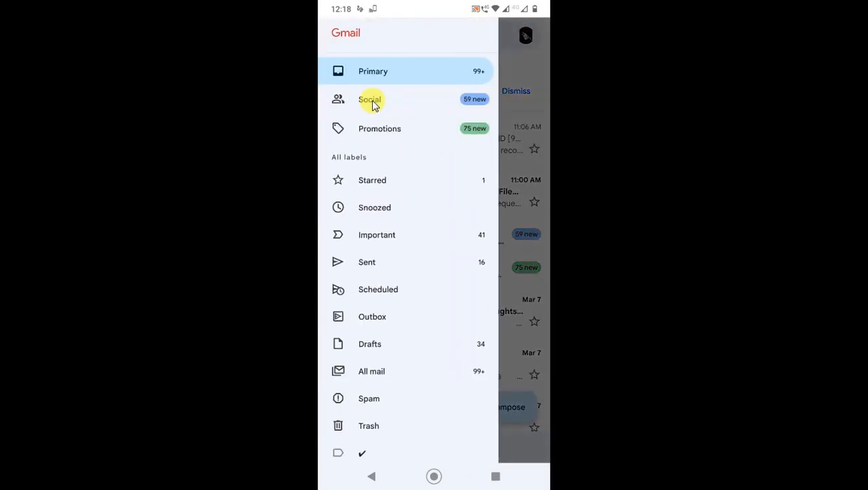
left_click(370, 99)
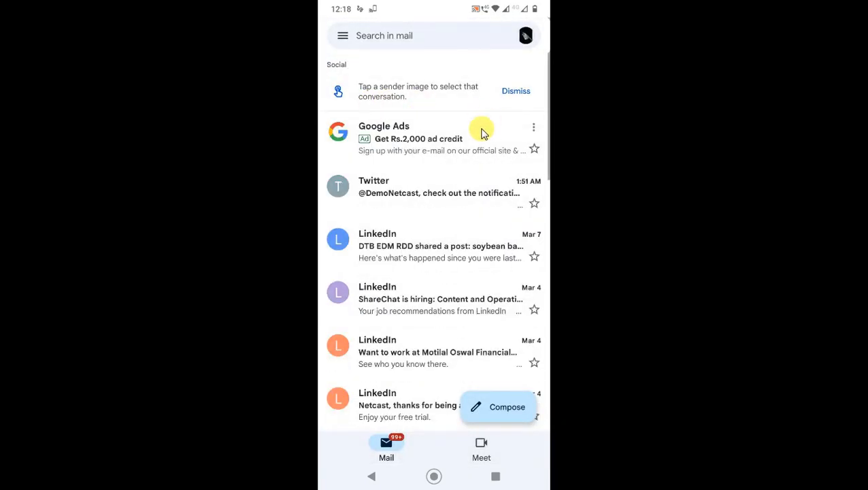
left_click(338, 239)
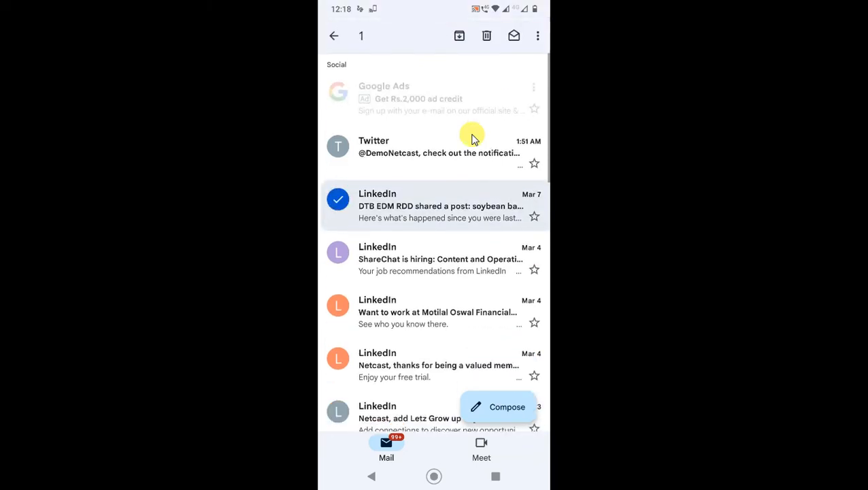
left_click(487, 36)
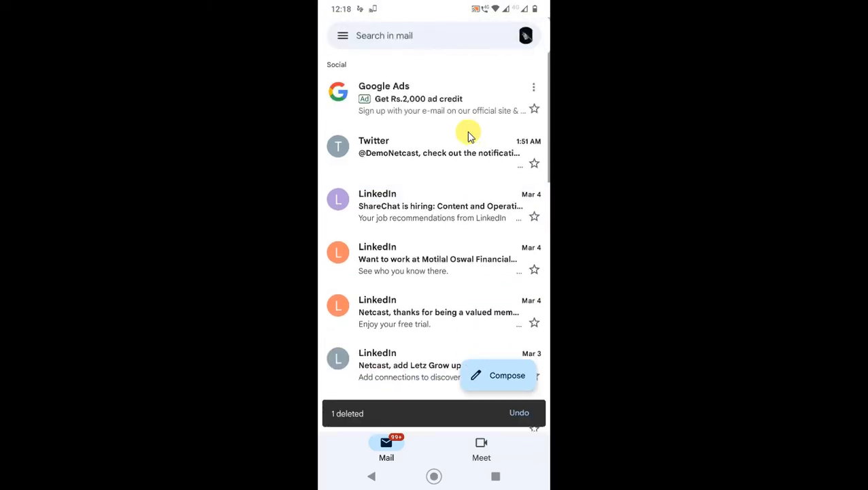
mouse_move(485, 265)
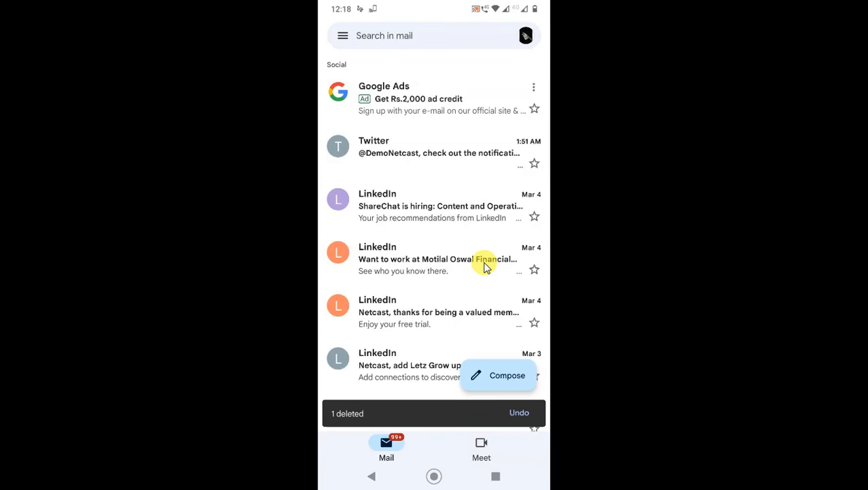
scroll("down", 3)
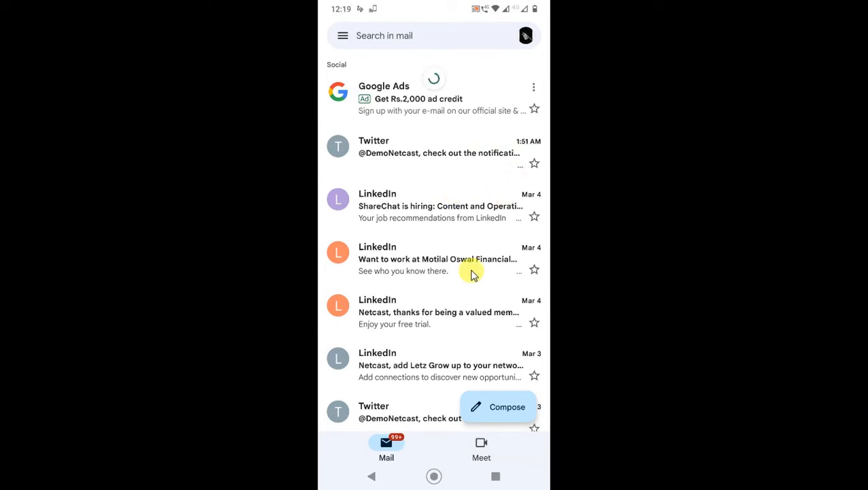
left_click(343, 36)
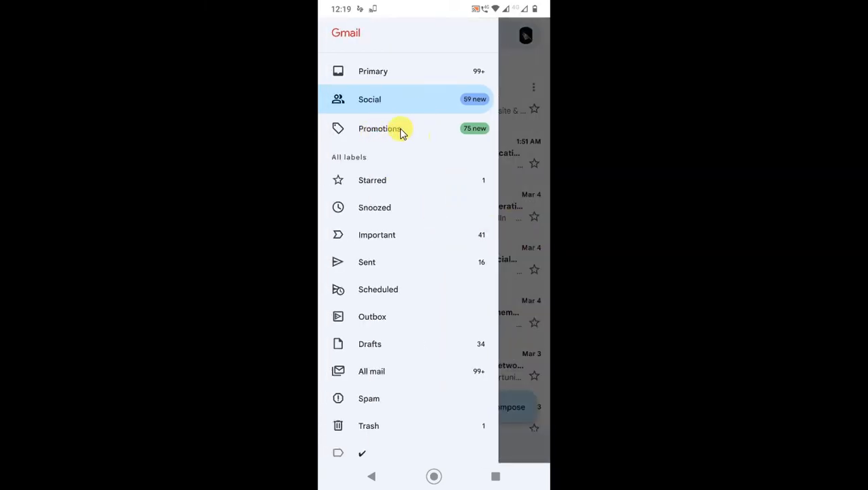
scroll("down", 3)
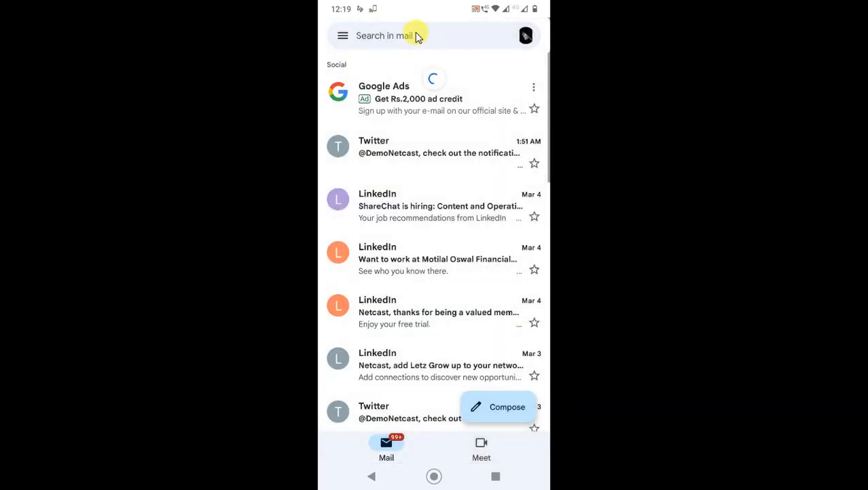
Search Gmail with 'larger:1m' for emails over 1 MB, then return to the mail list.
left_click(408, 36)
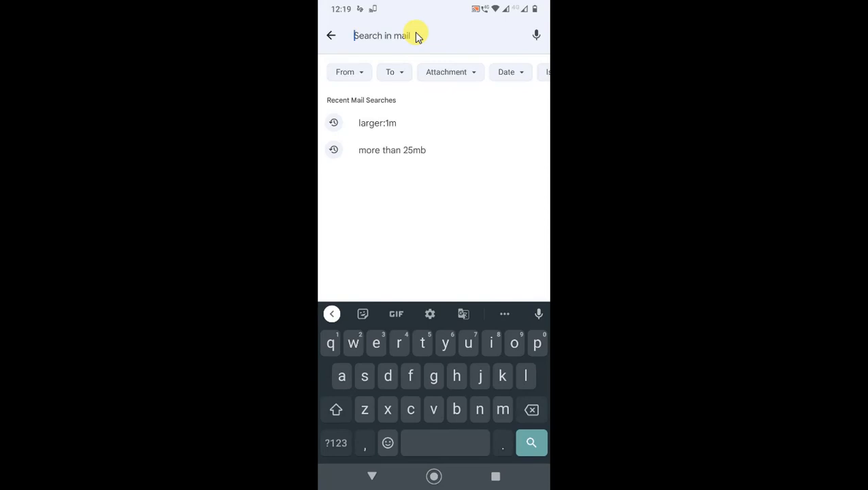
type("larger")
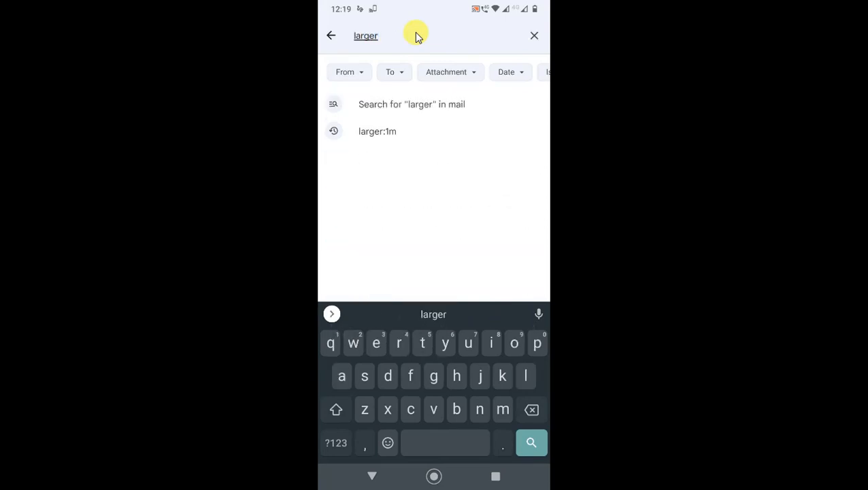
type(":1m")
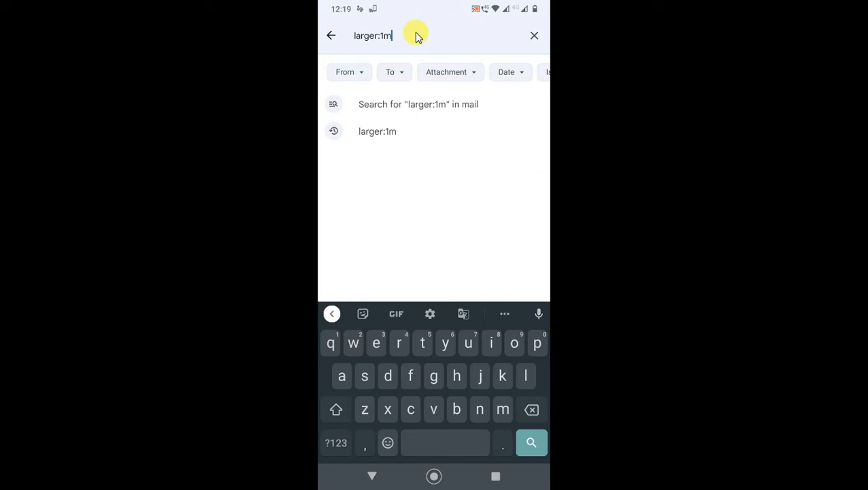
left_click(531, 443)
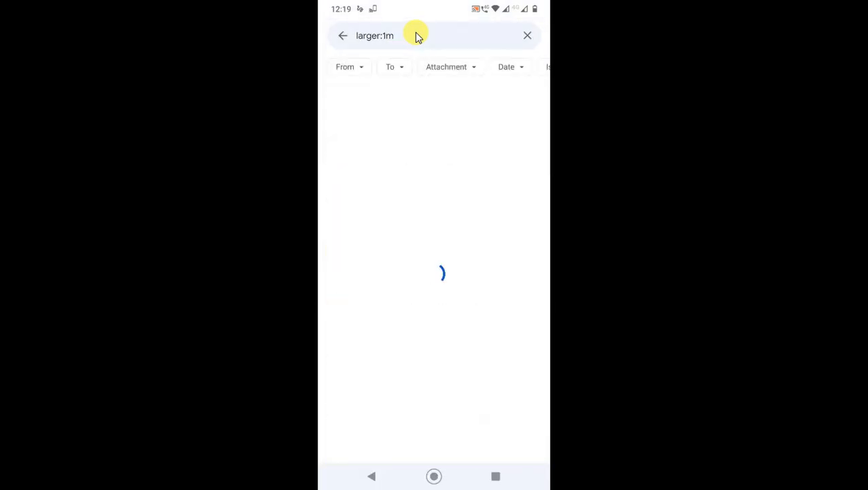
mouse_move(499, 165)
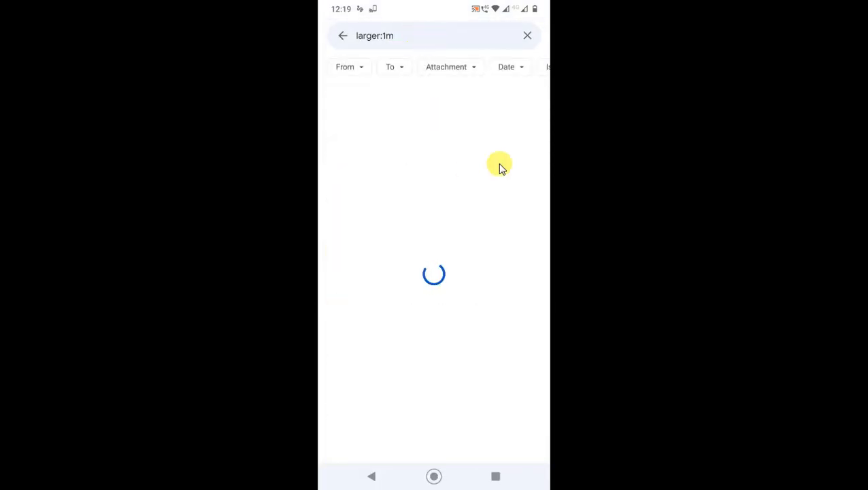
mouse_move(506, 249)
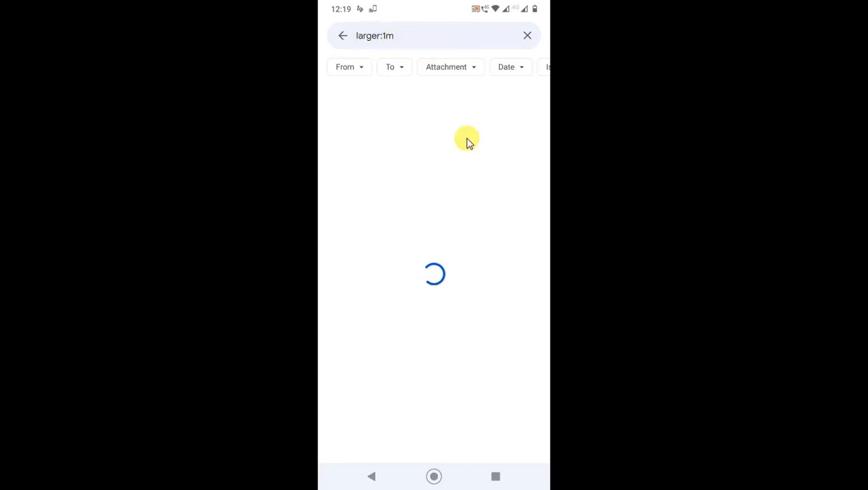
mouse_move(395, 186)
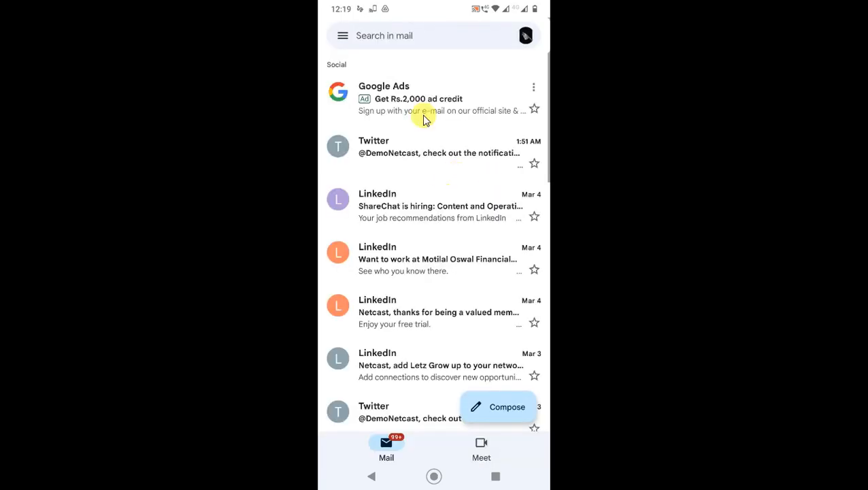
left_click(343, 35)
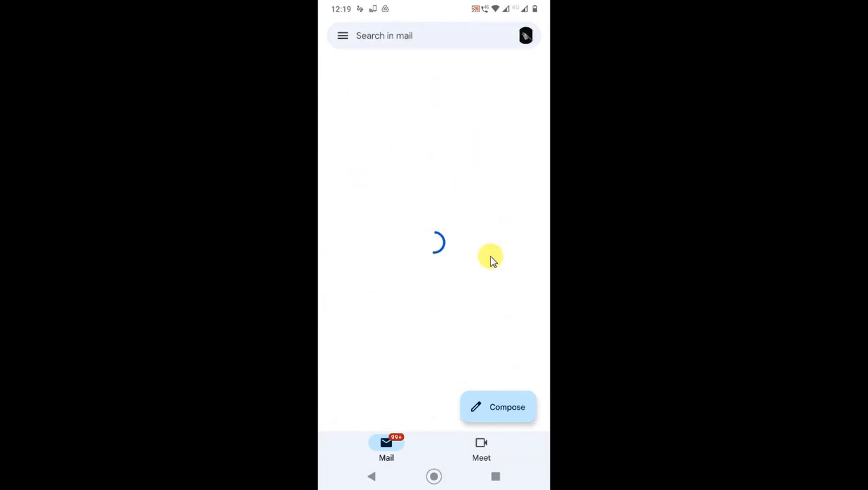
mouse_move(501, 91)
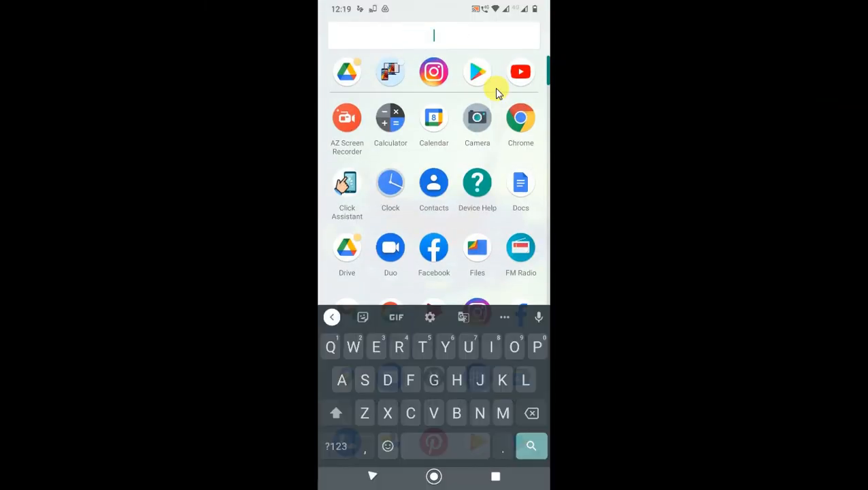
Search the launcher's app drawer for 'P' and launch Google Photos.
type("P")
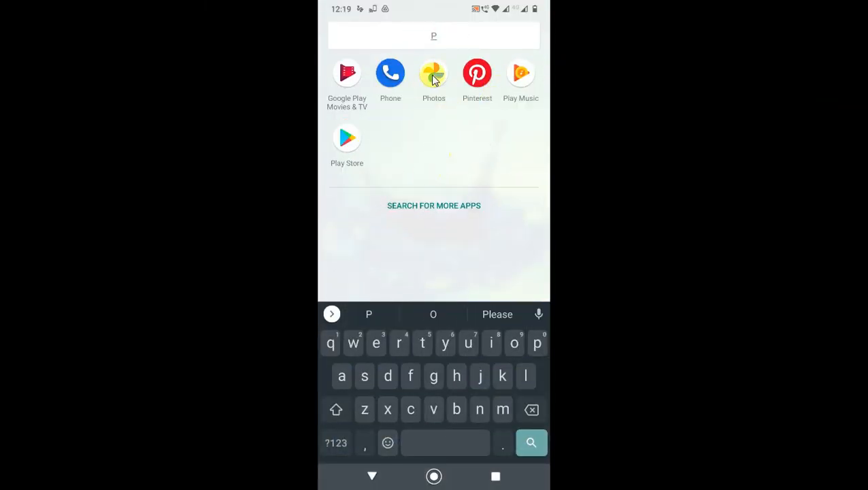
left_click(433, 73)
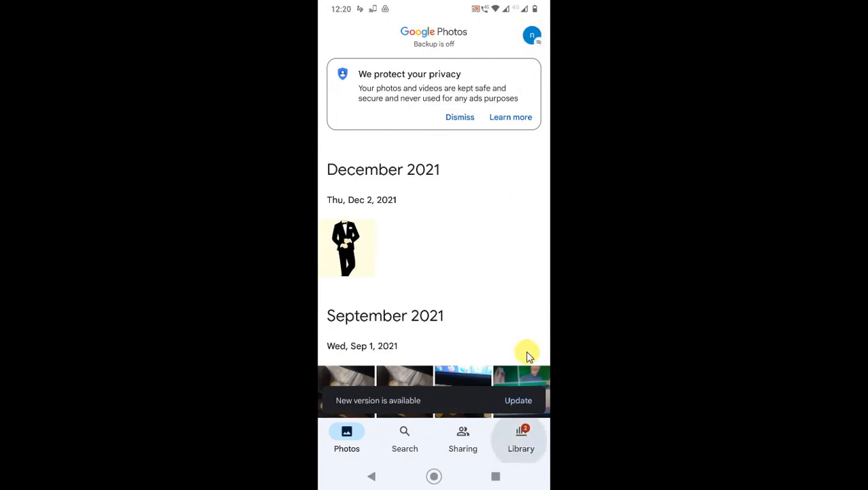
Switch Google Photos to the Library tab listing Favorites, Utilities, Archive and Trash.
left_click(521, 438)
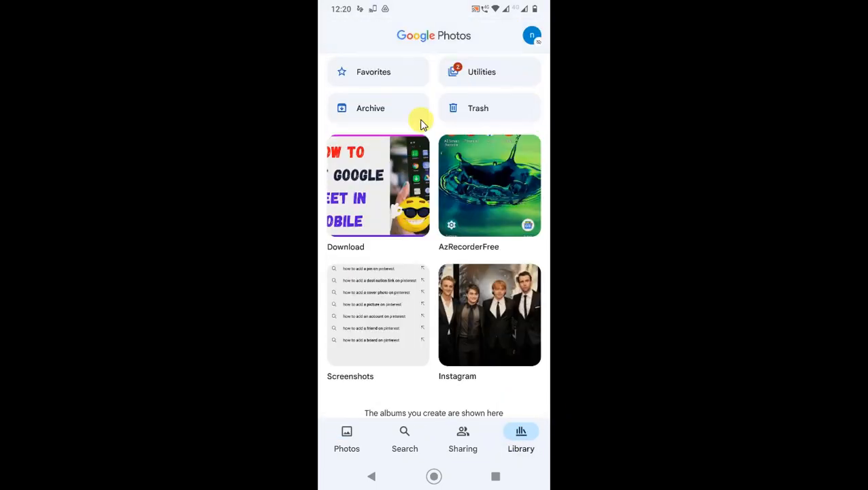
mouse_move(530, 414)
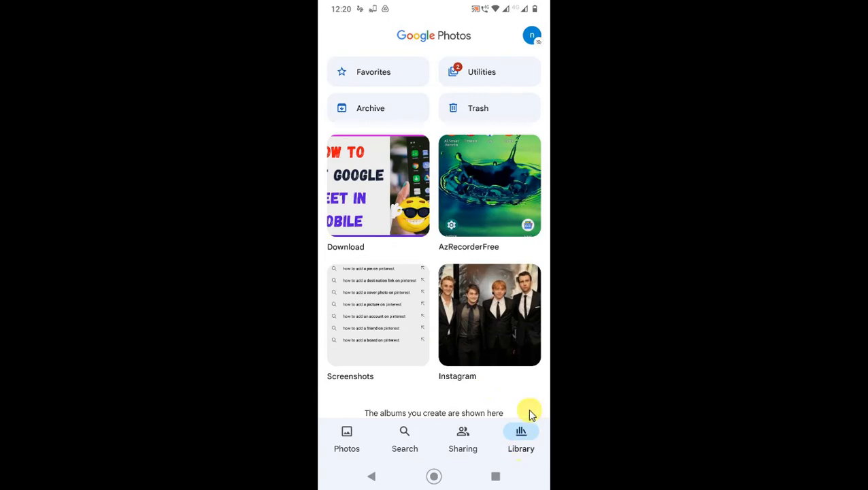
mouse_move(519, 155)
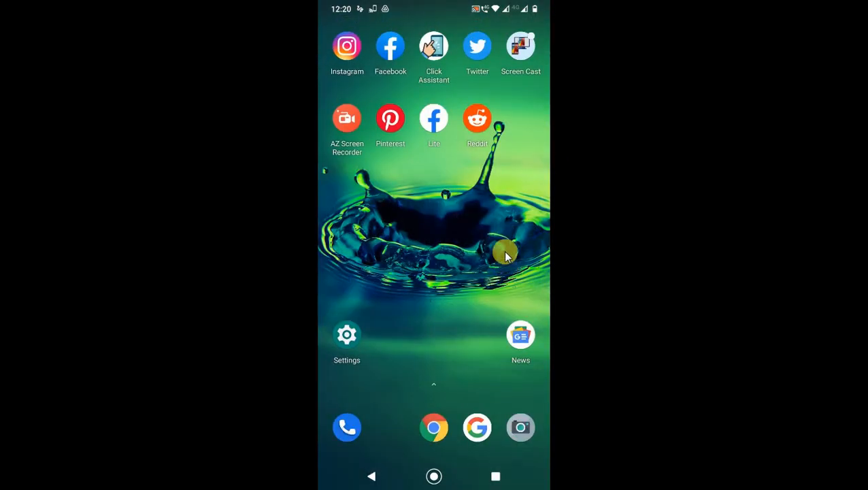
mouse_move(590, 129)
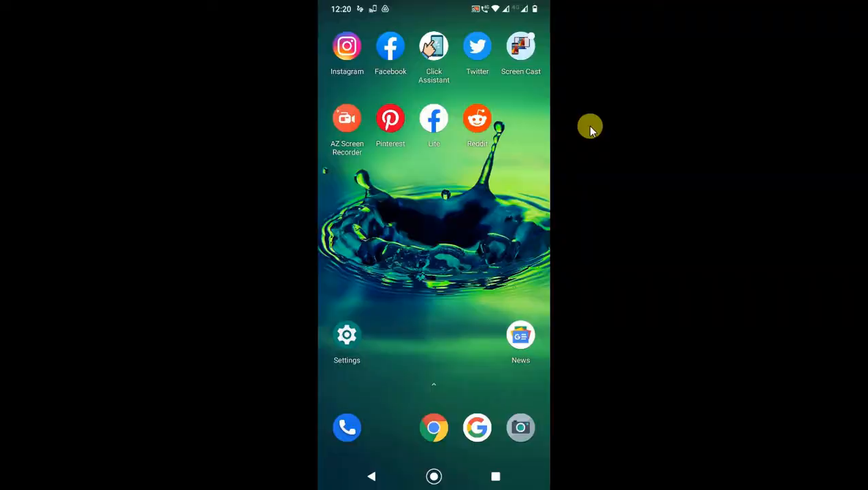